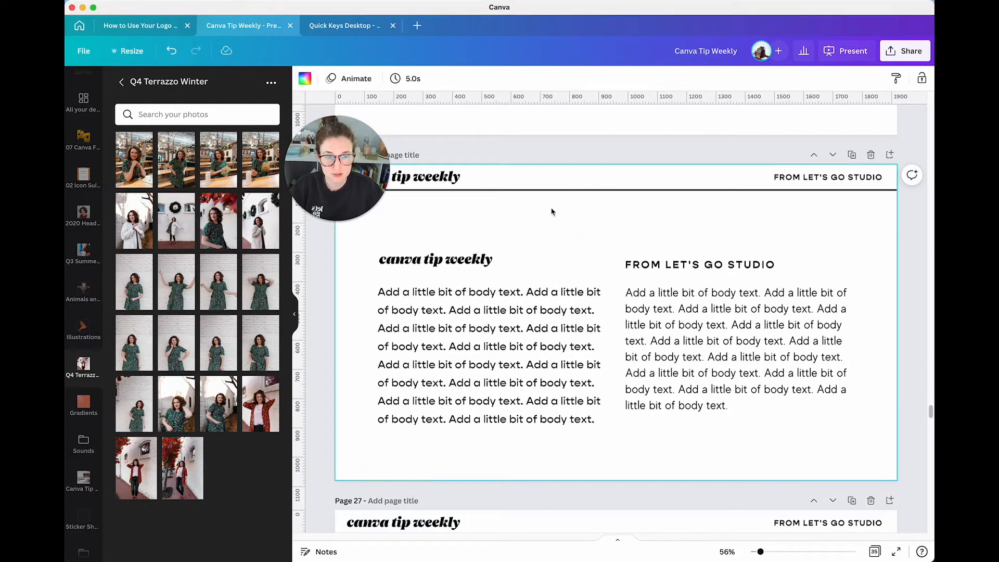
Make the 'canva tip weekly' heading orange and copy its style onto 'from let's go studio'.
left_click(435, 259)
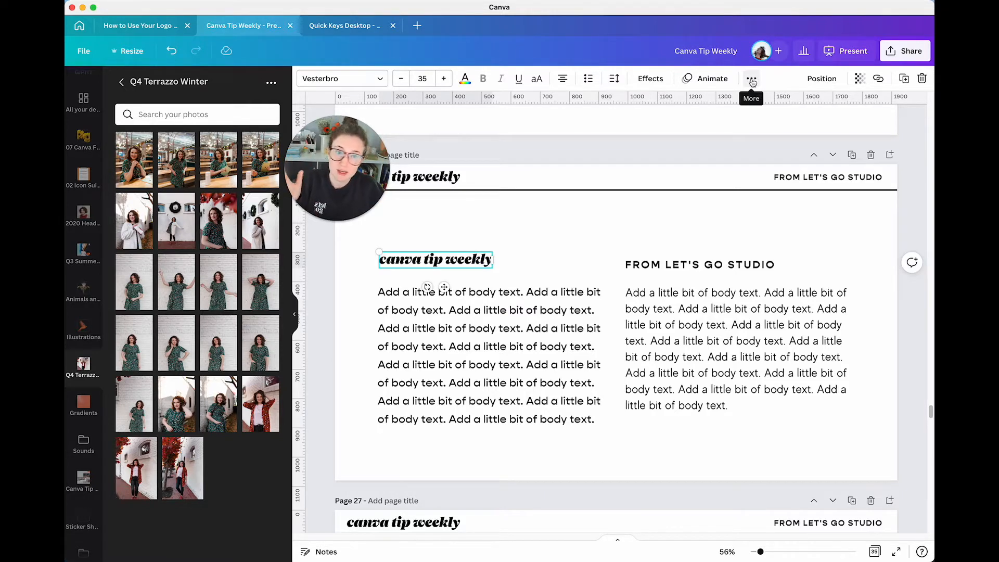
mouse_move(792, 82)
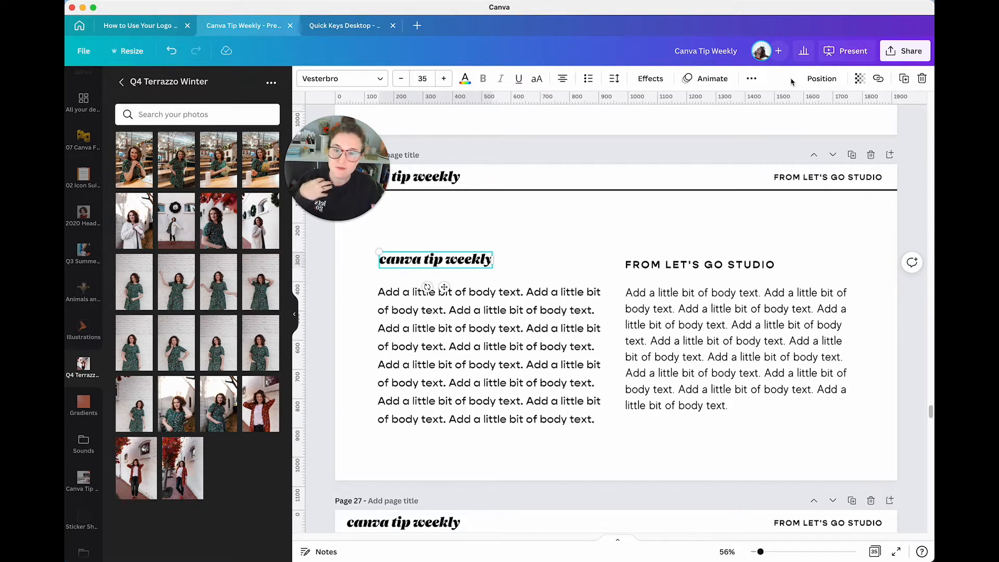
left_click(752, 79)
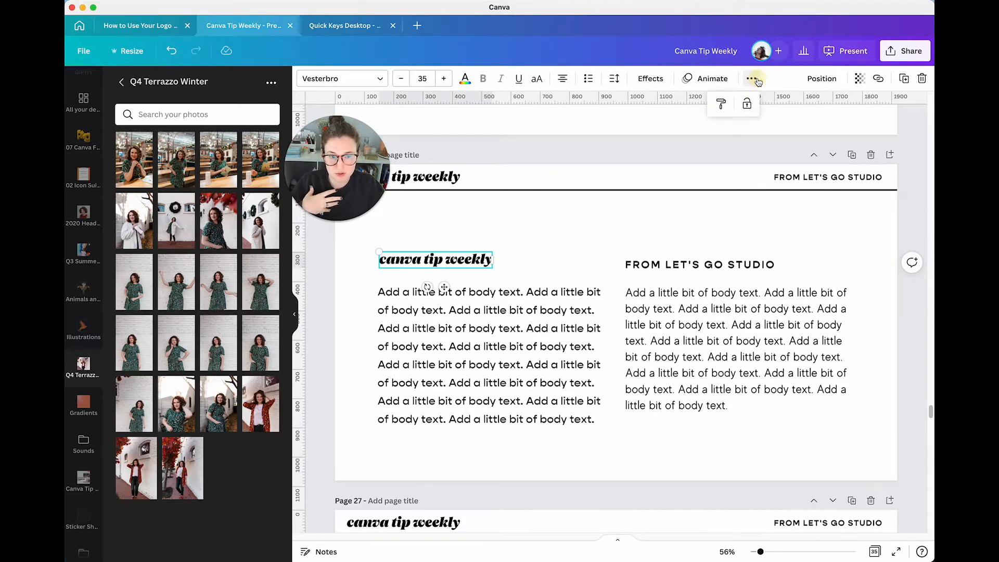
mouse_move(720, 104)
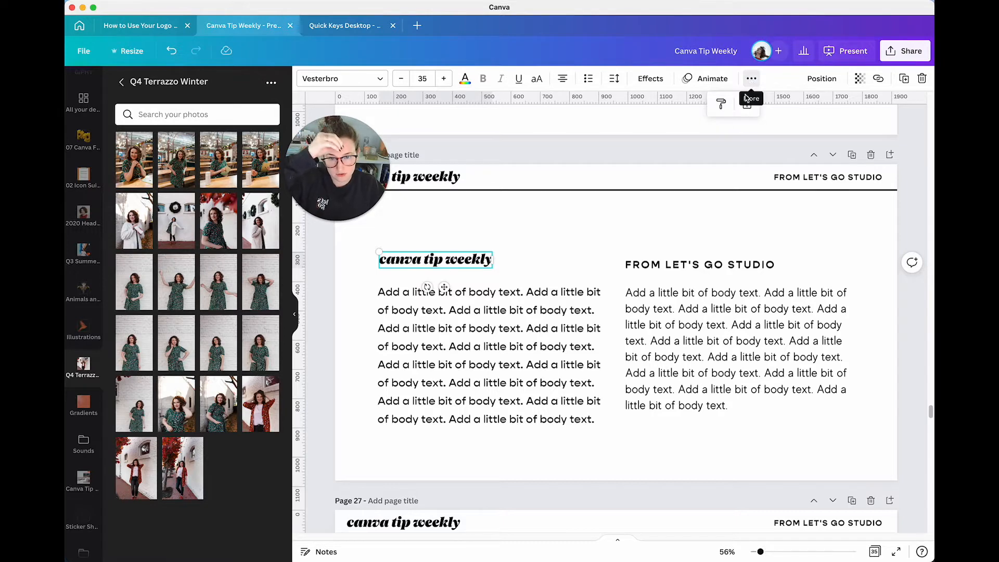
mouse_move(720, 104)
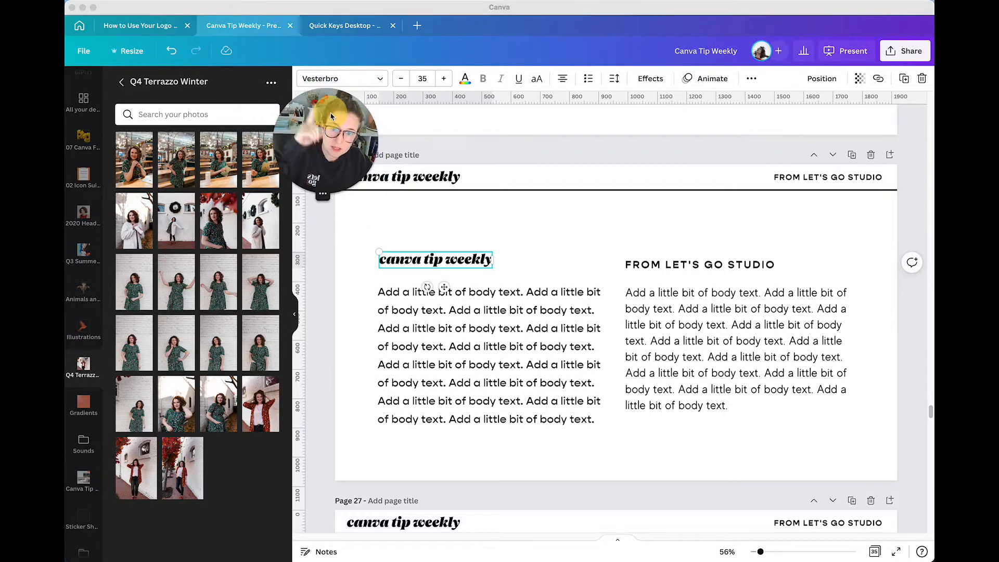
scroll("down", 3)
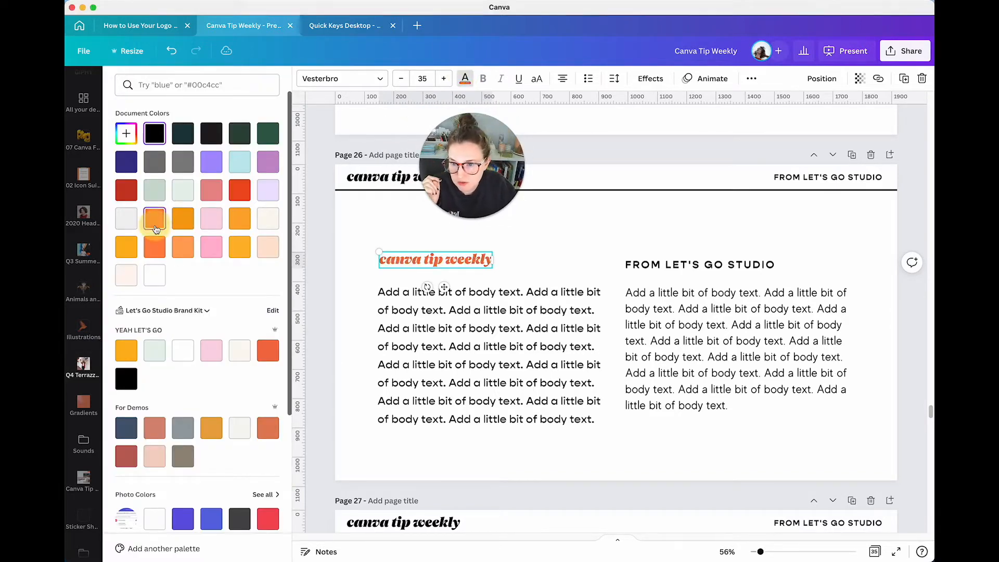
left_click(154, 219)
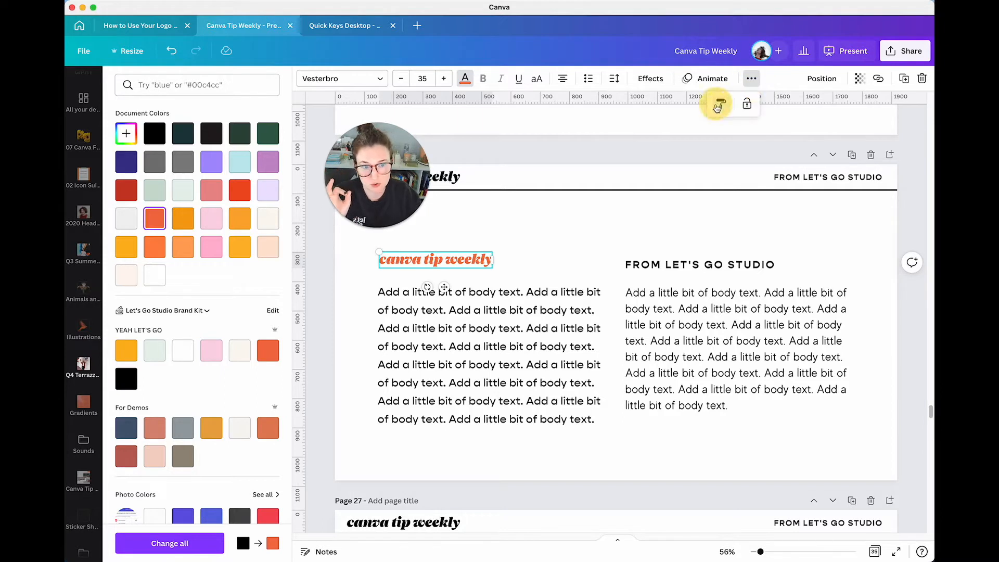
left_click(699, 265)
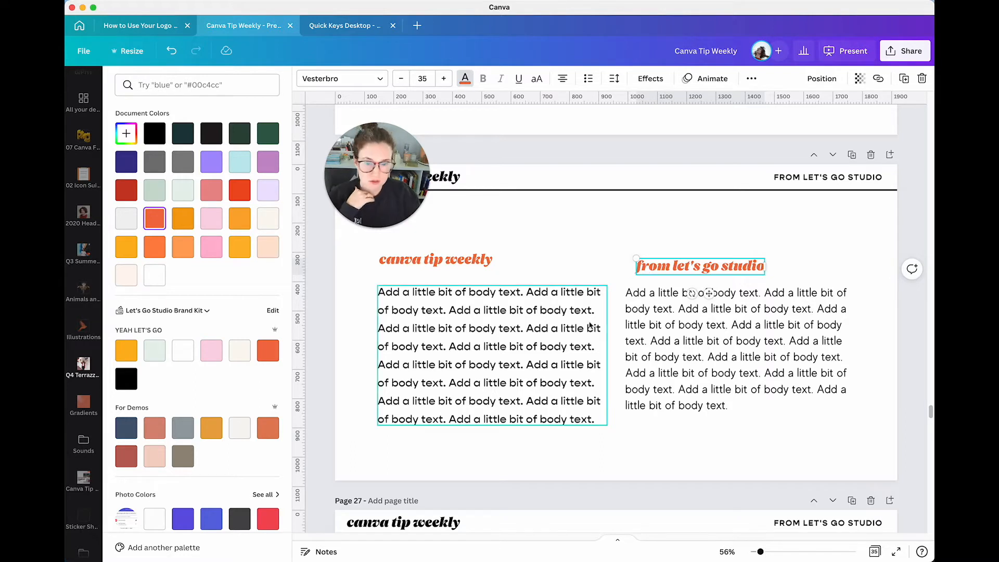
Centre the left body paragraph and copy its Gopher styling onto the right paragraph.
left_click(435, 260)
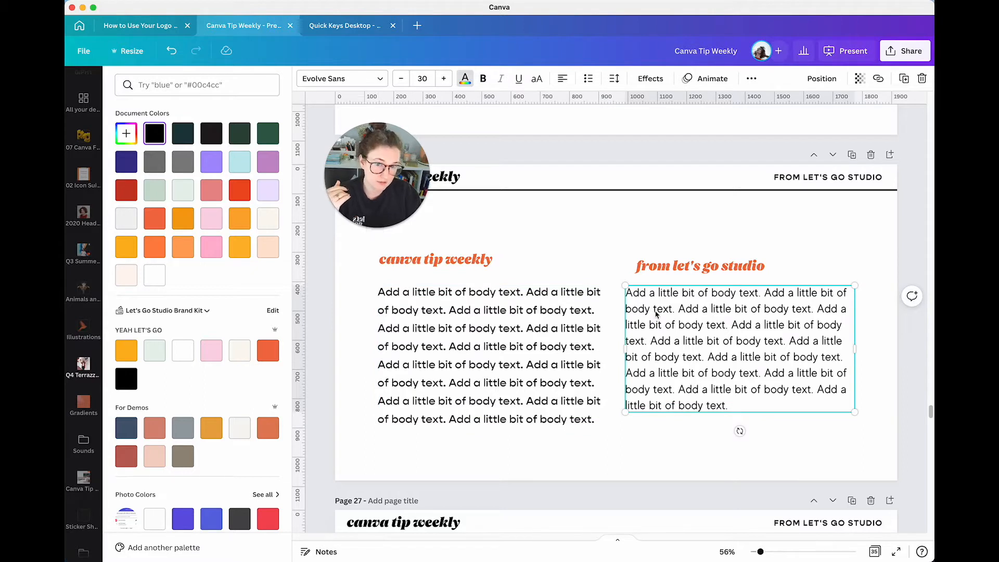
left_click(490, 355)
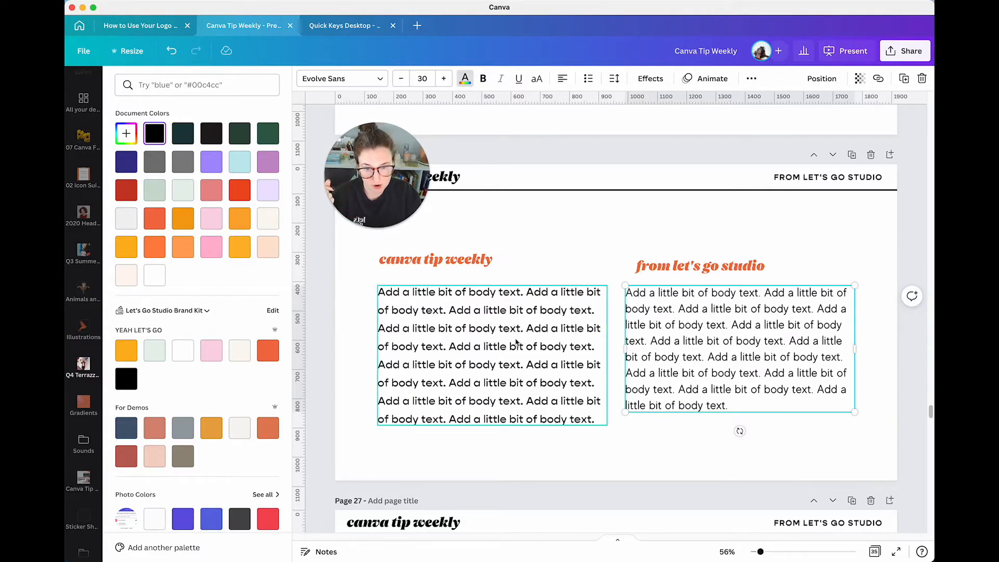
left_click(614, 78)
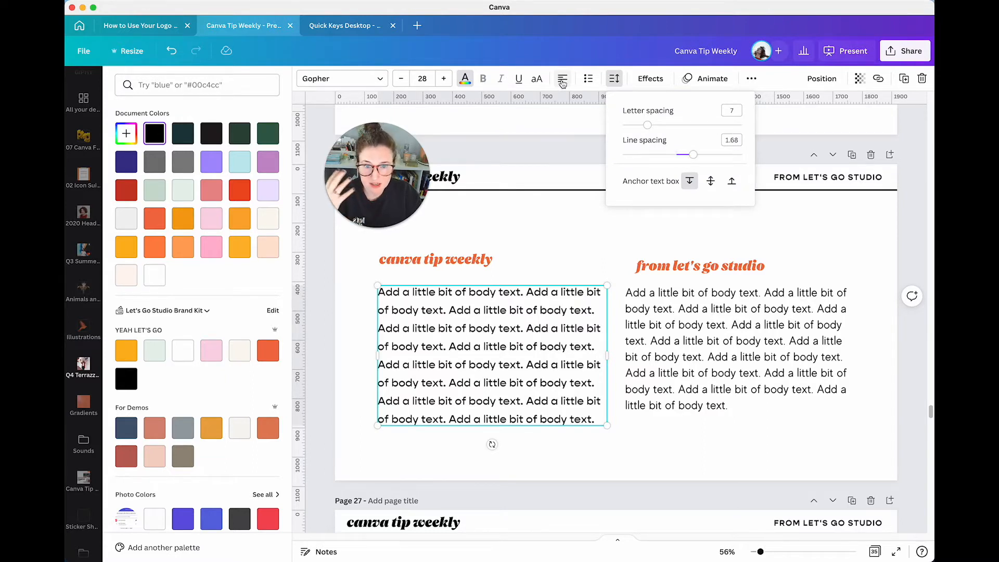
left_click(562, 78)
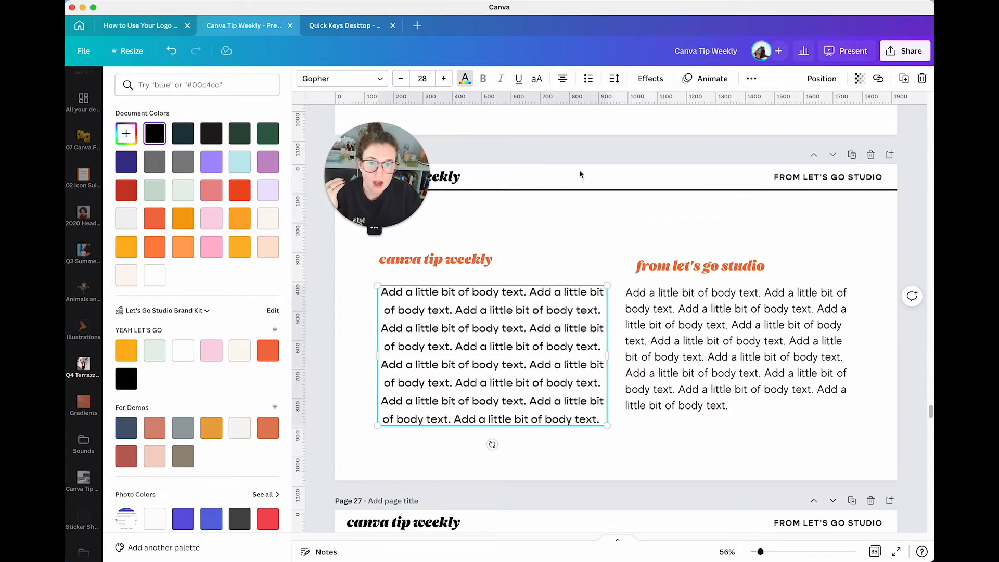
left_click(751, 79)
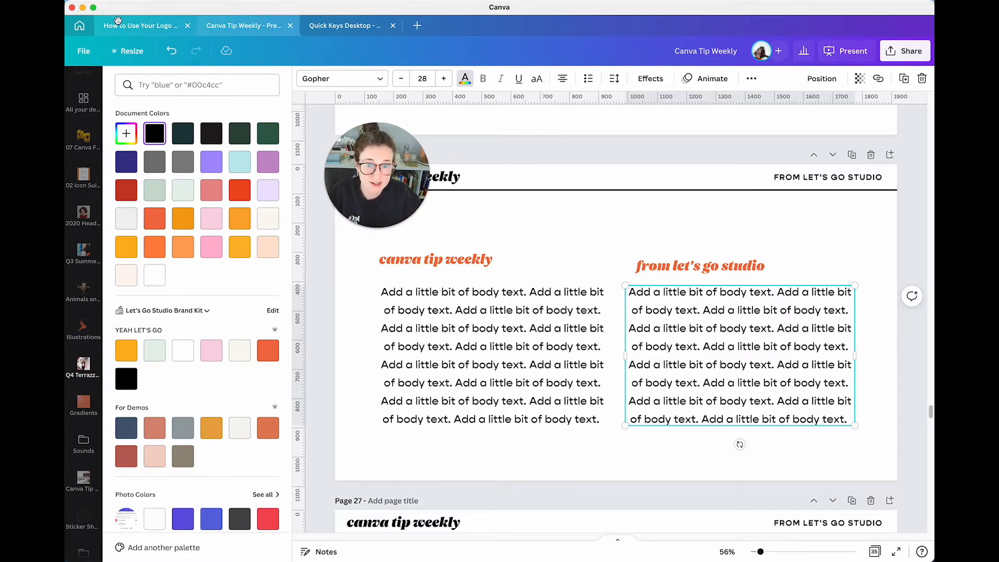
In the logo guide, set the intro paragraph to Evolve Sans at size 16.
left_click(143, 25)
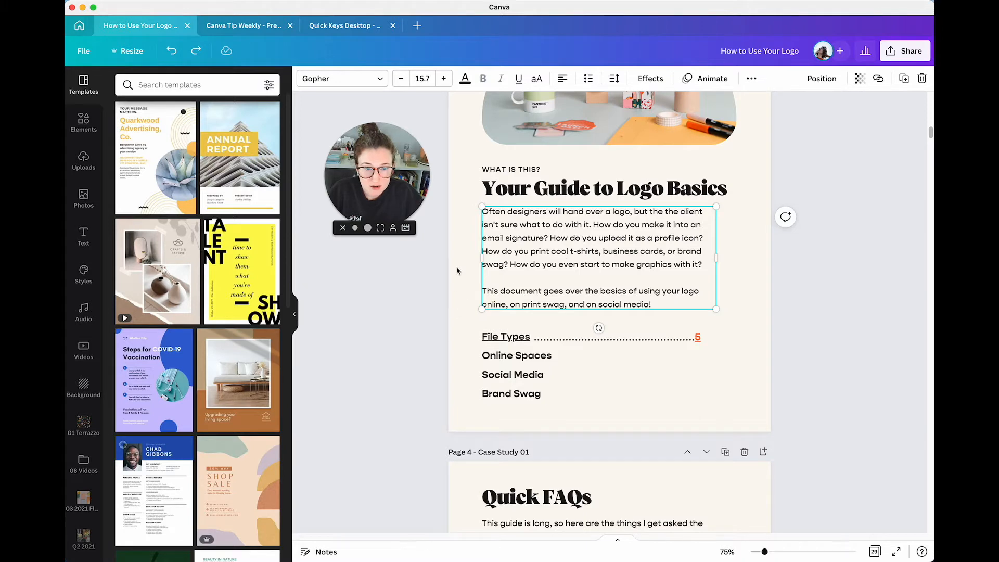
type("evo")
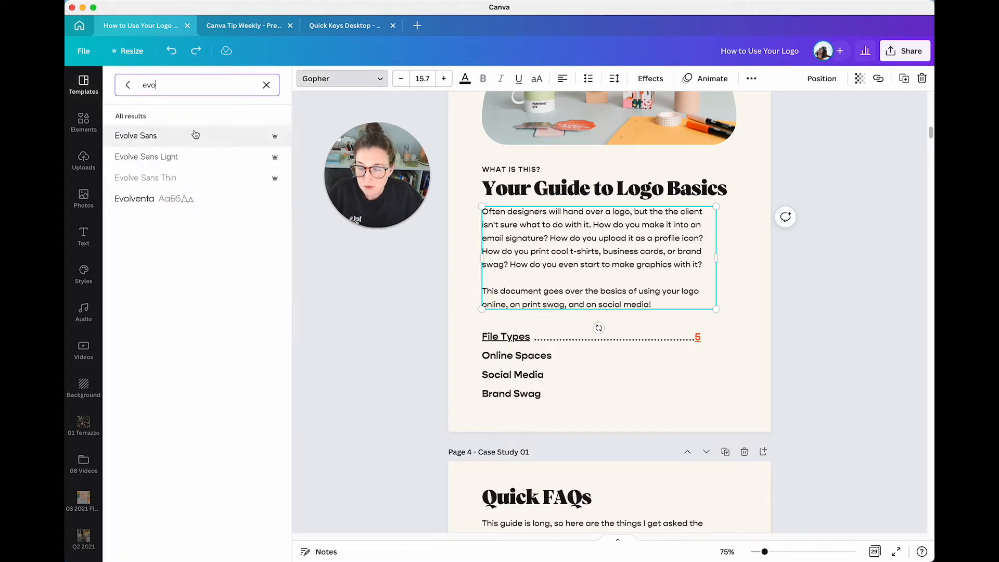
left_click(136, 136)
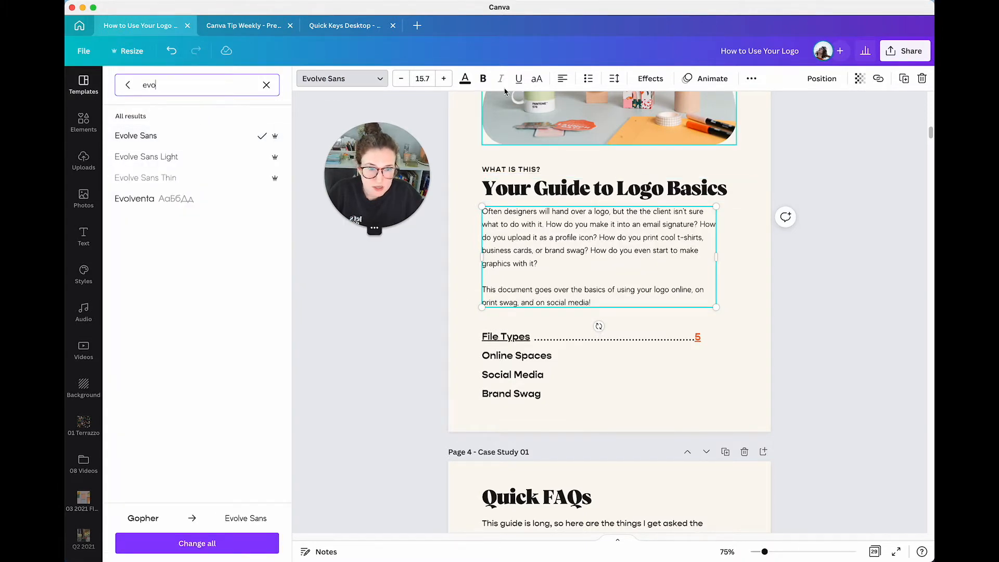
left_click(422, 78)
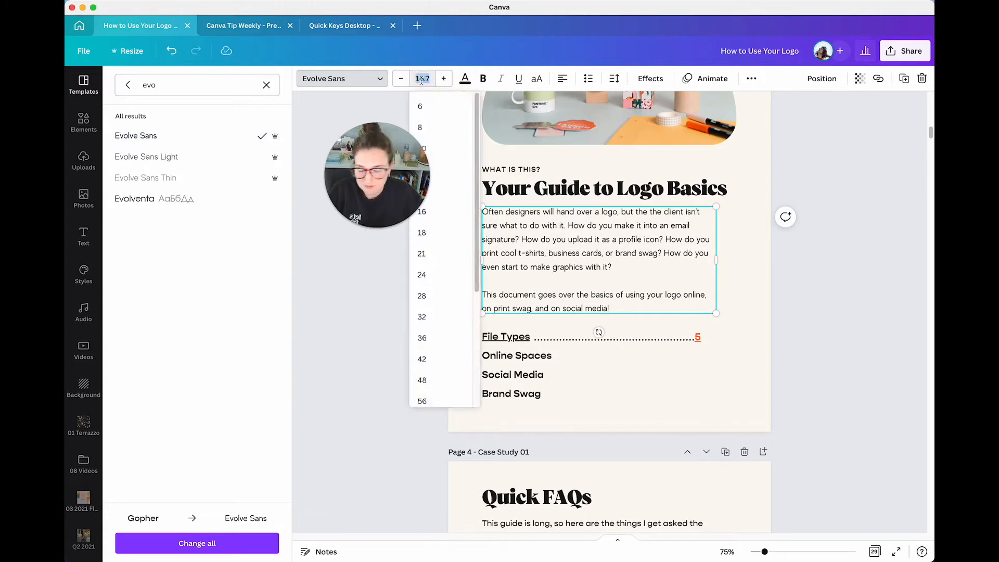
left_click(422, 211)
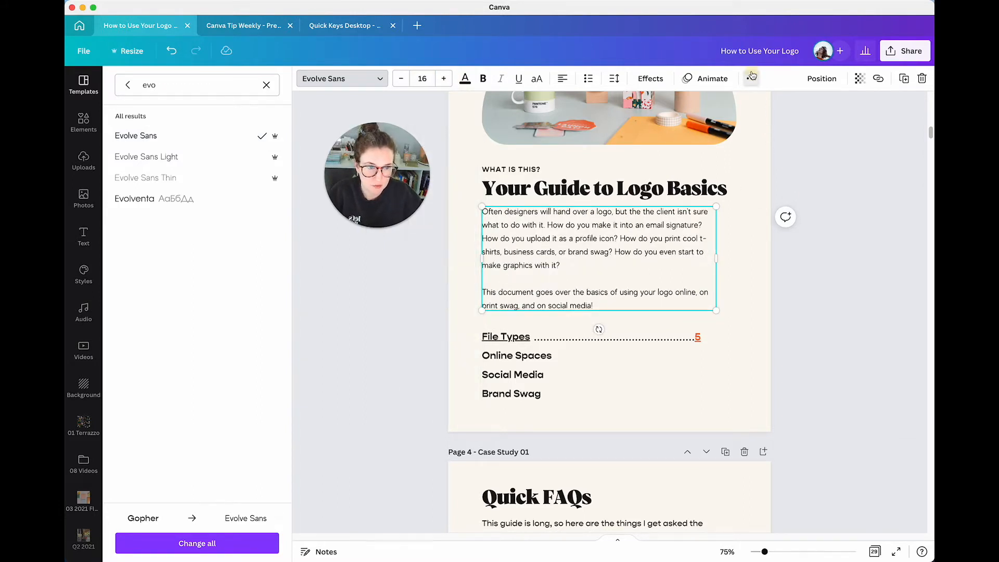
Paste that style onto page 4's Quick FAQs text, then return to Canva Tip Weekly.
scroll("down", 3)
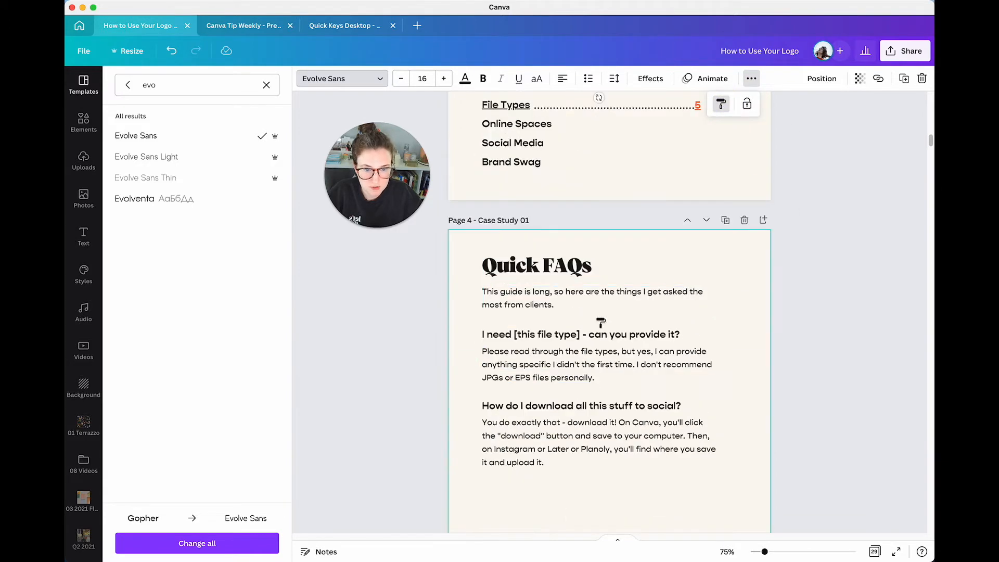
left_click(598, 364)
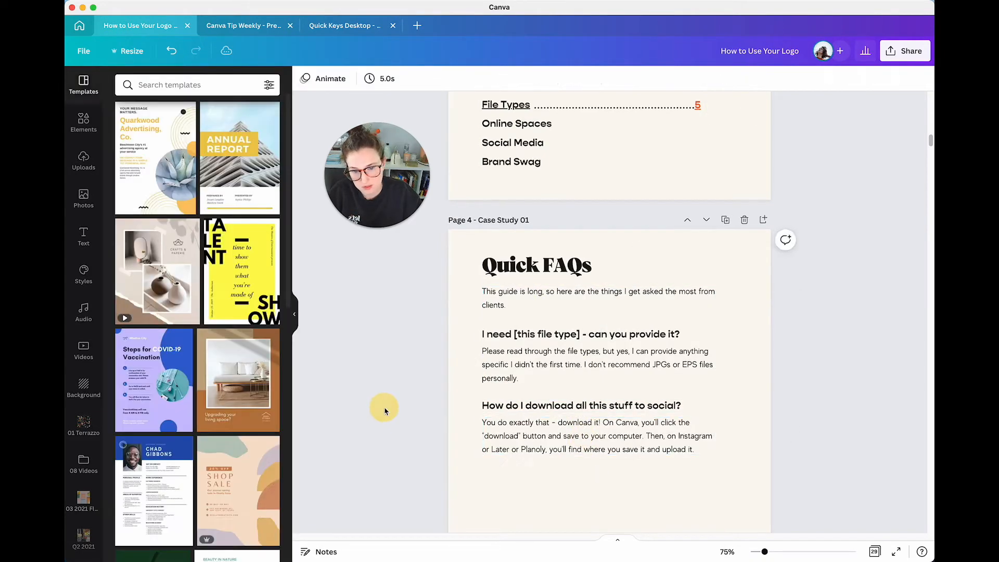
scroll("down", 3)
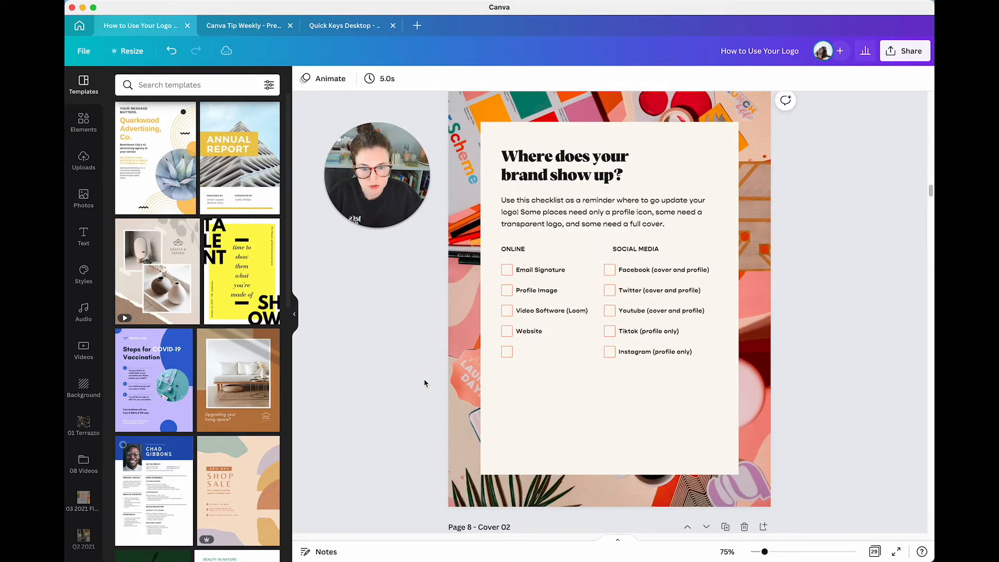
left_click(242, 25)
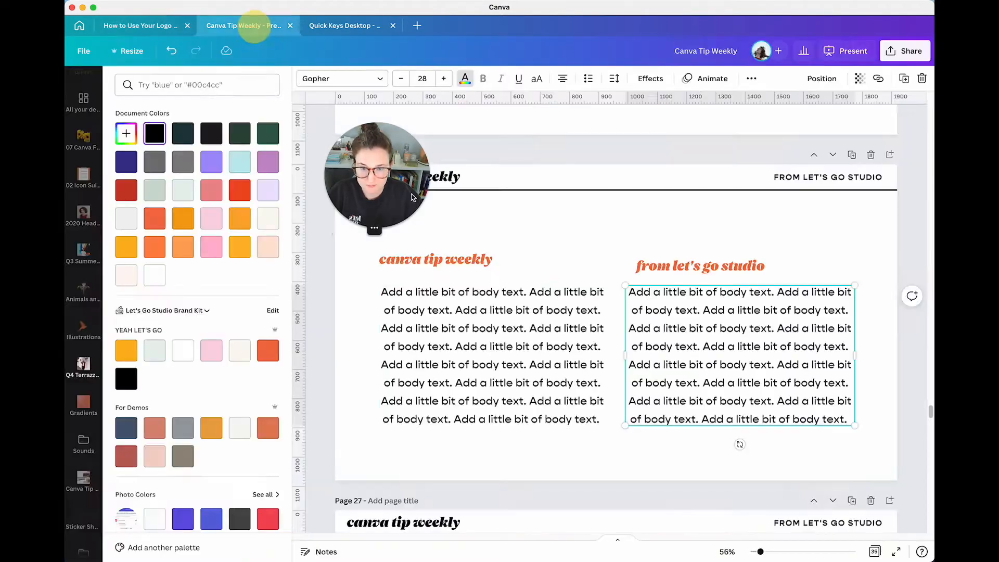
left_click(83, 364)
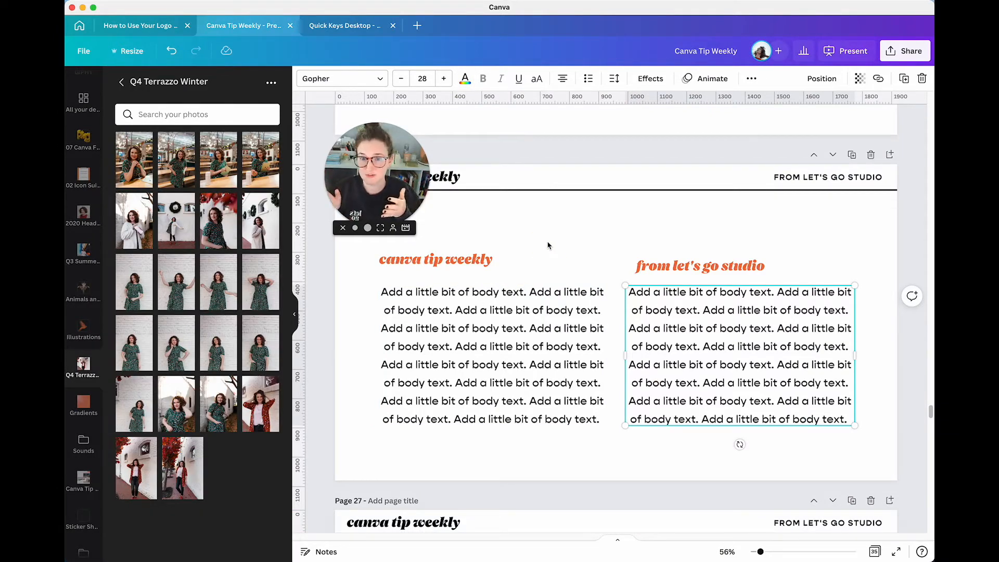
scroll("down", 3)
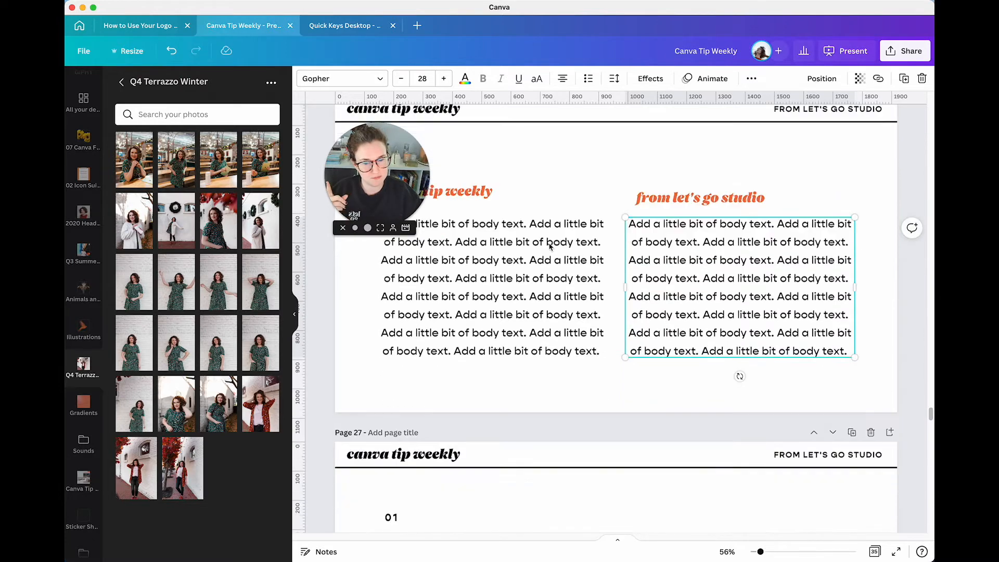
scroll("down", 3)
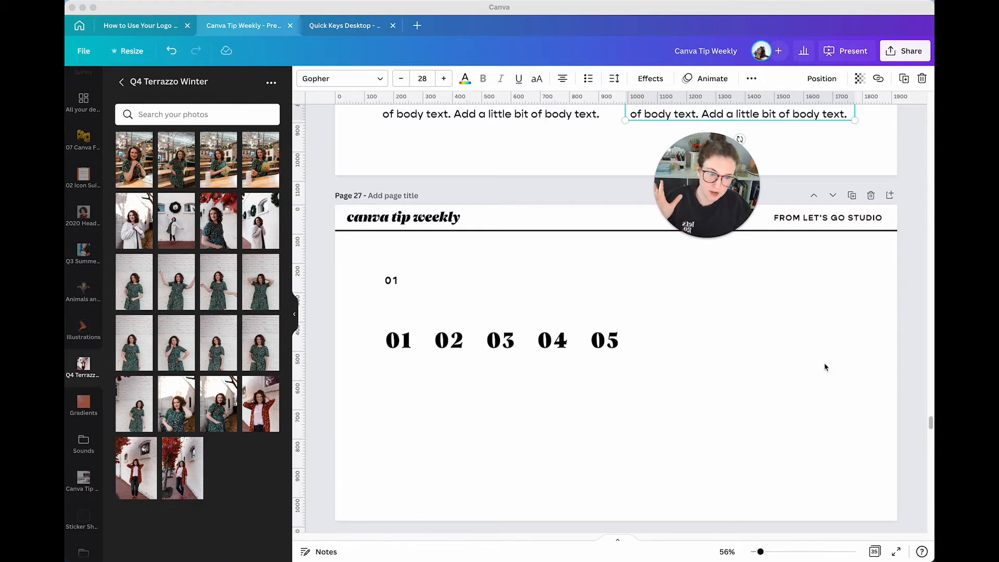
mouse_move(596, 352)
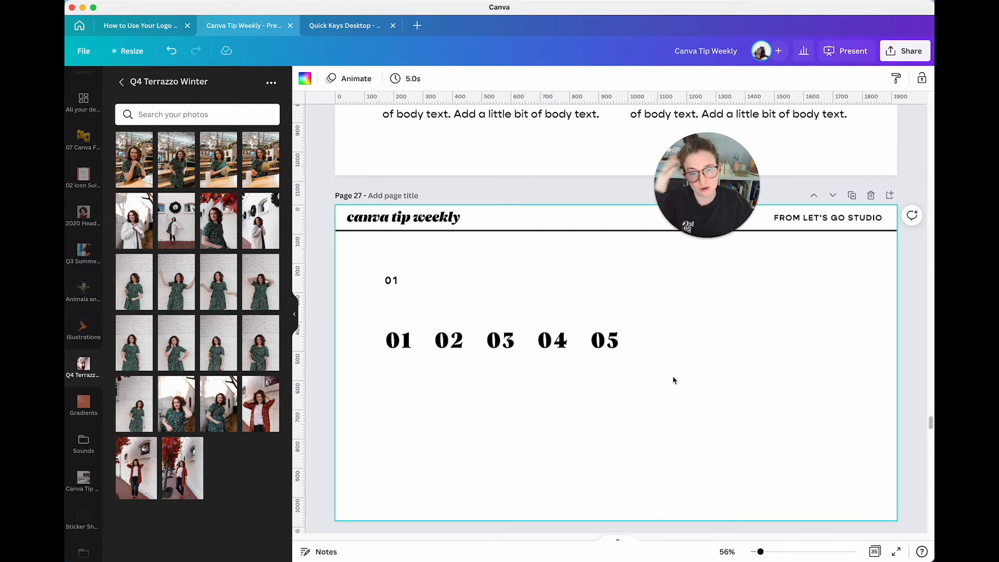
left_click(391, 280)
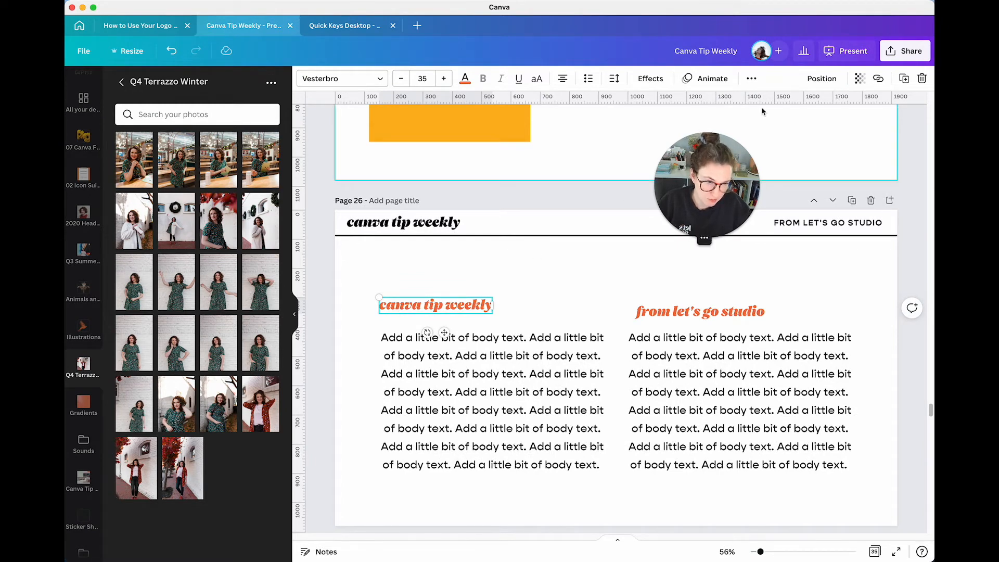
Copy the orange italic title style onto all of page 26's text, then scroll down.
left_click(752, 78)
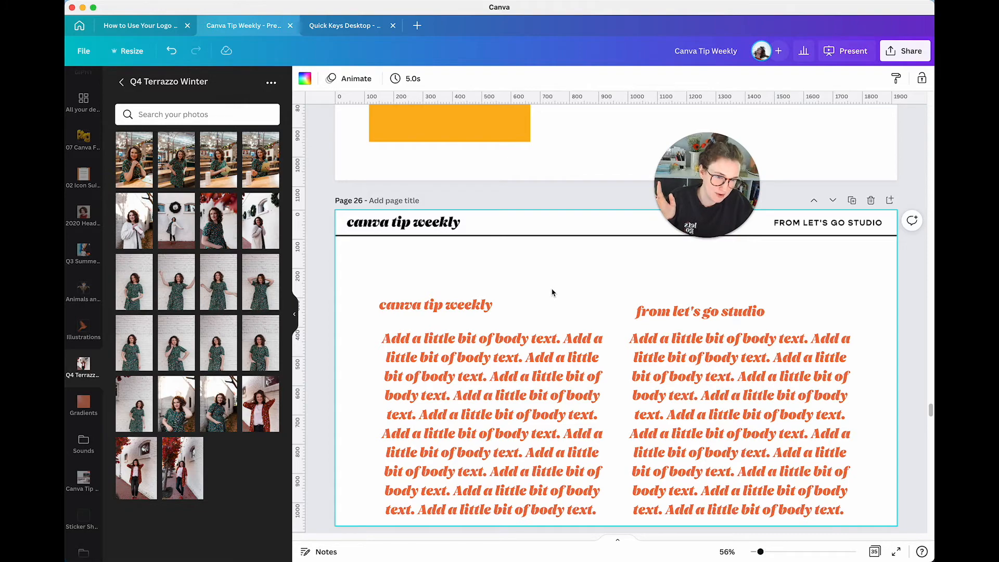
scroll("down", 3)
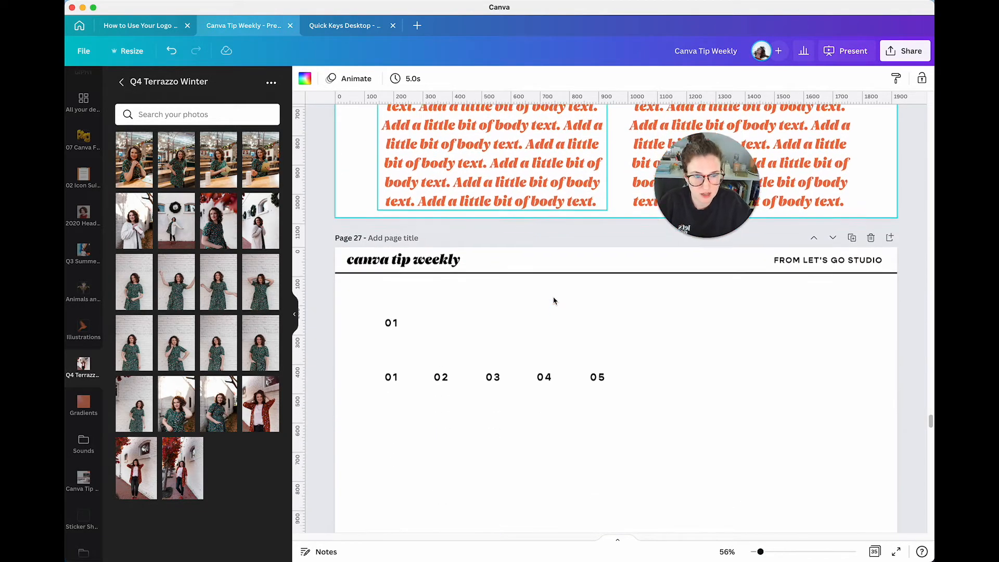
scroll("down", 3)
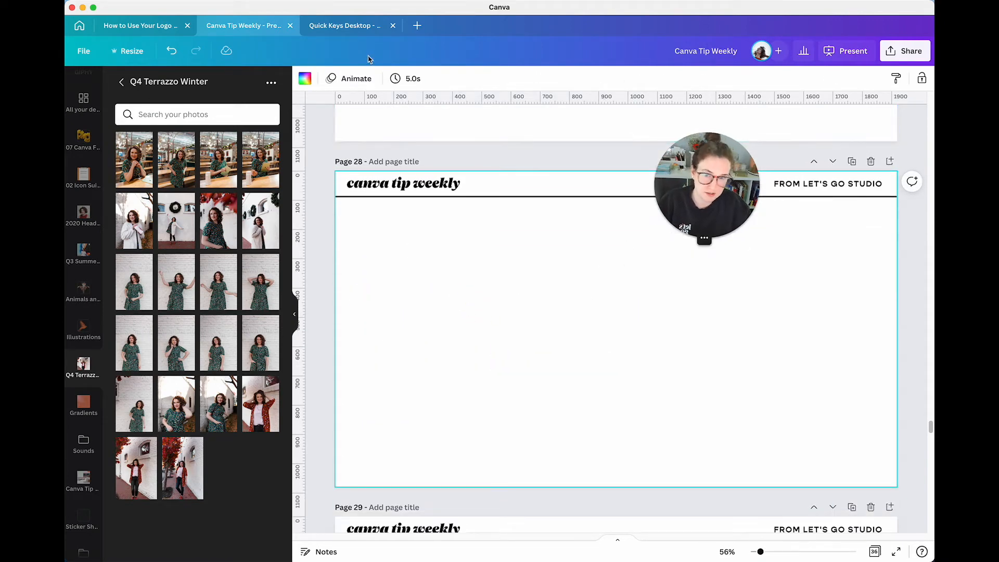
Browse the Quick Keys Desktop pages and select the megaphone photo before returning to Canva Tip Weekly.
left_click(344, 25)
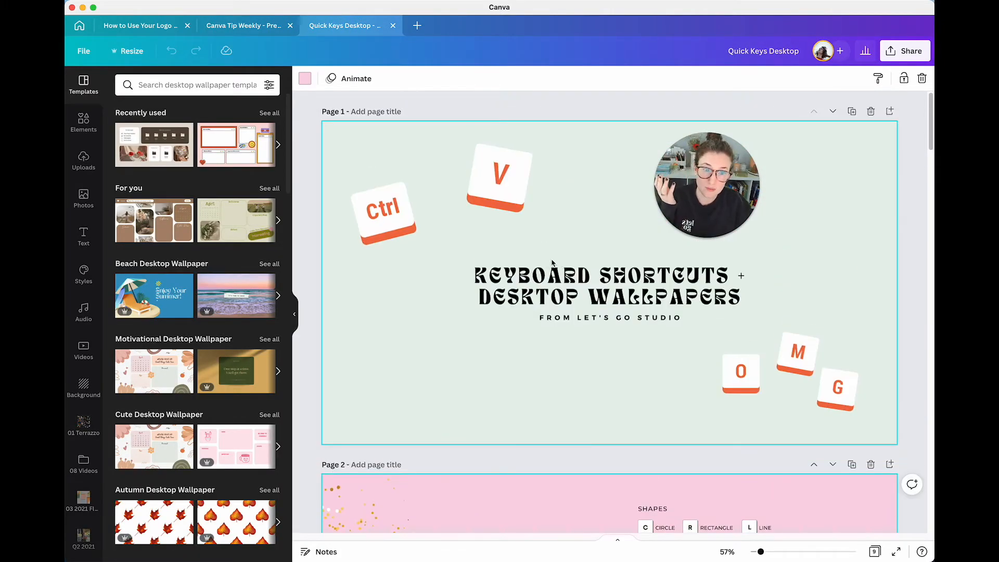
scroll("down", 3)
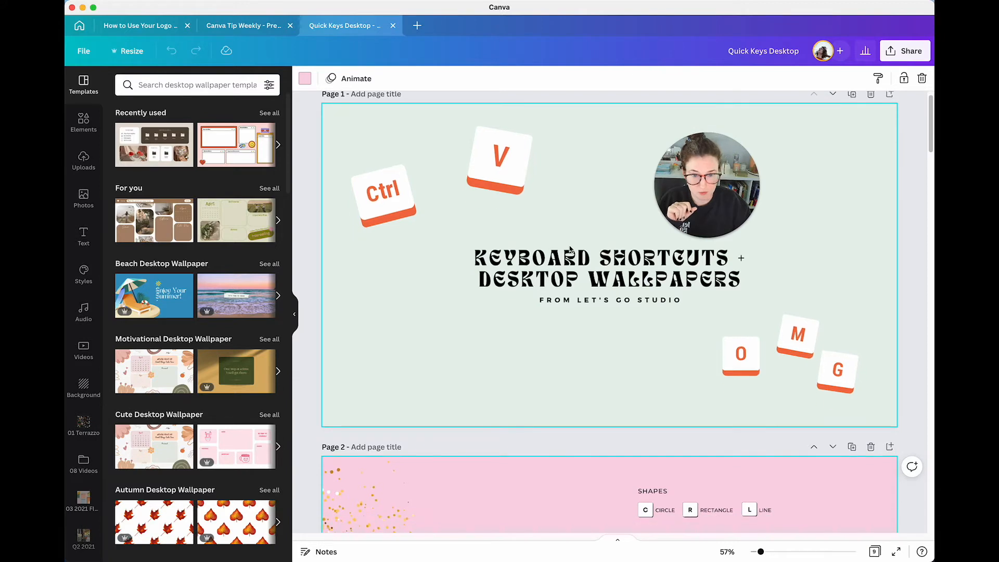
scroll("down", 3)
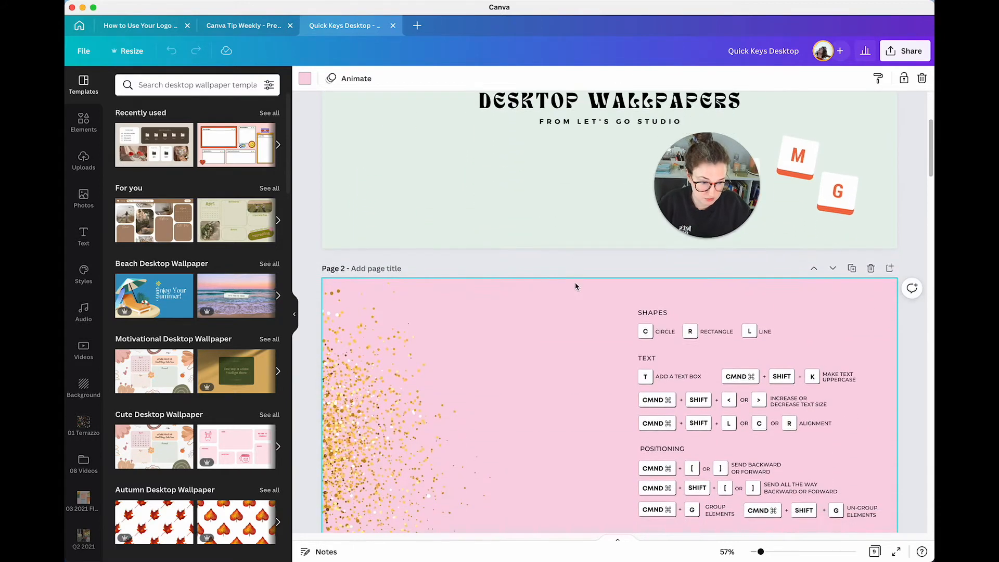
scroll("down", 3)
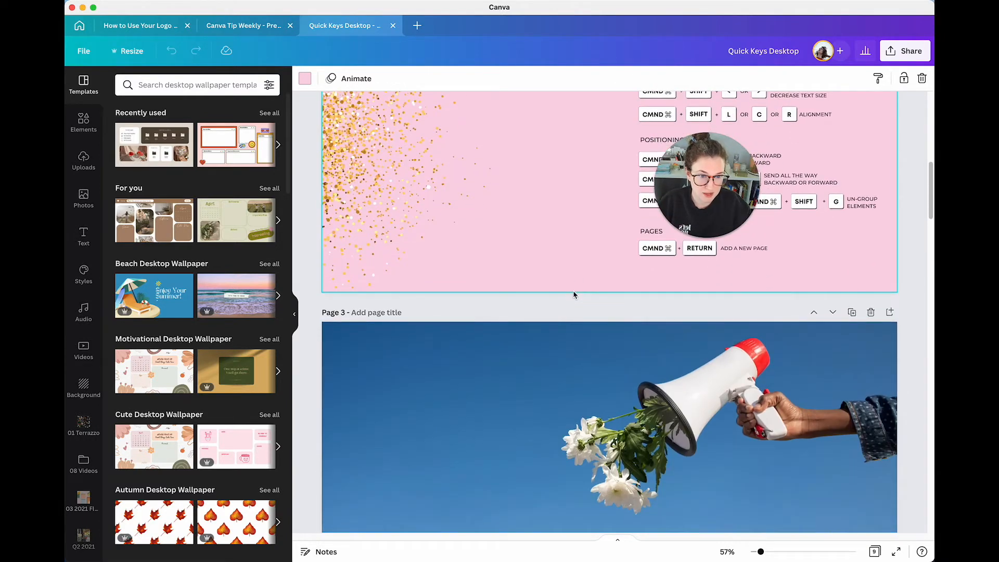
scroll("down", 3)
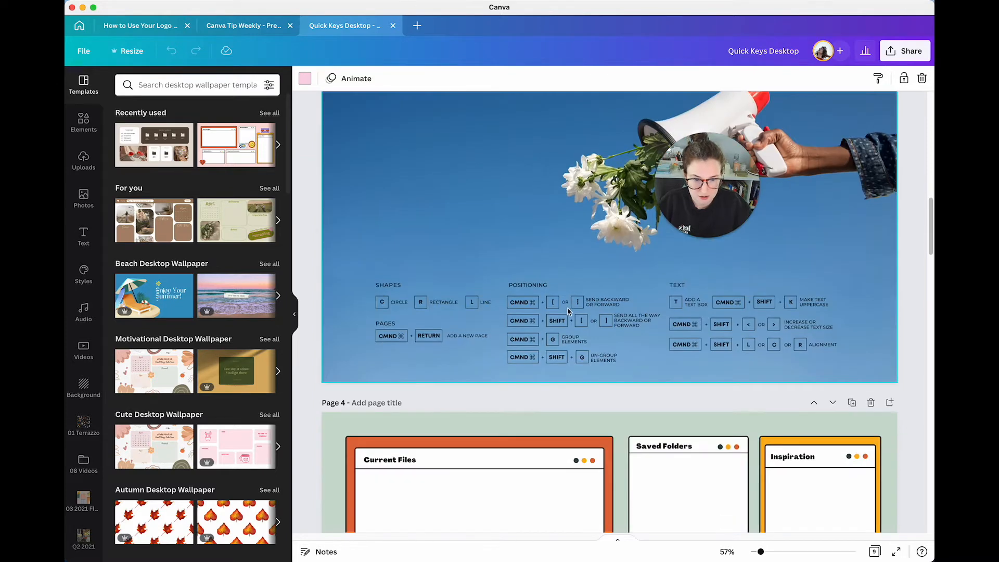
left_click(699, 186)
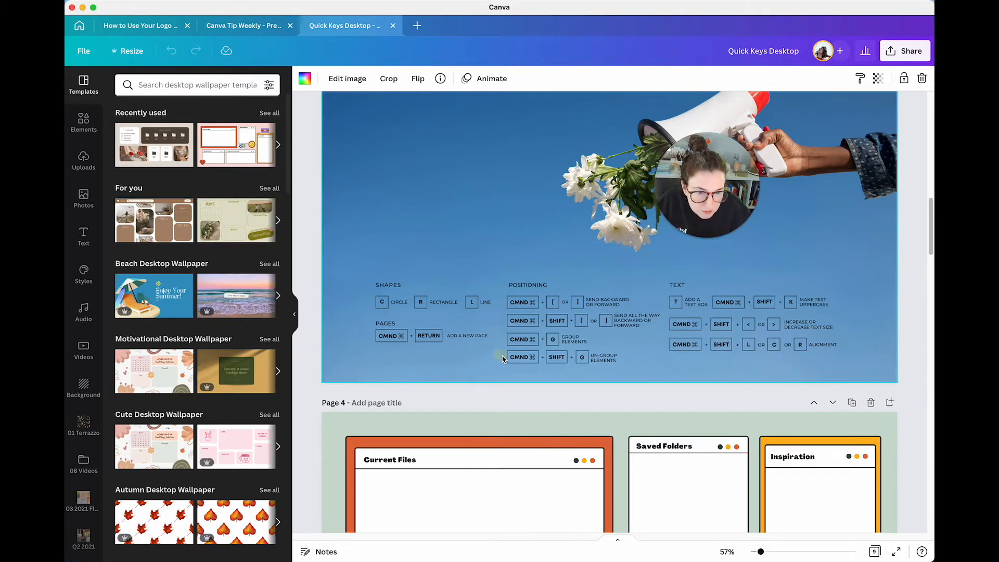
left_click(546, 357)
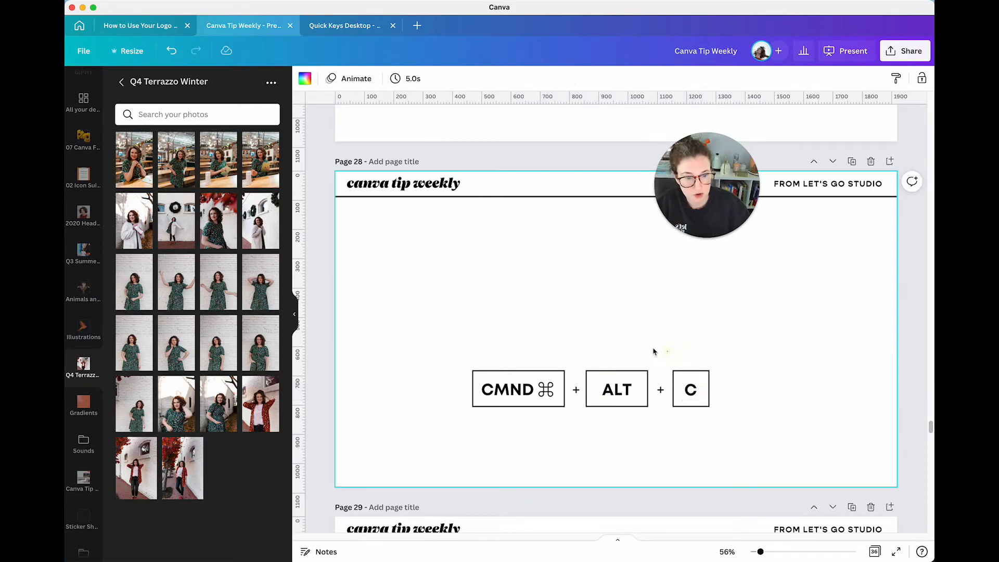
Apply the left title's orange Vesterbro Poster Italic font to page 26's right-hand subtitle.
left_click(617, 389)
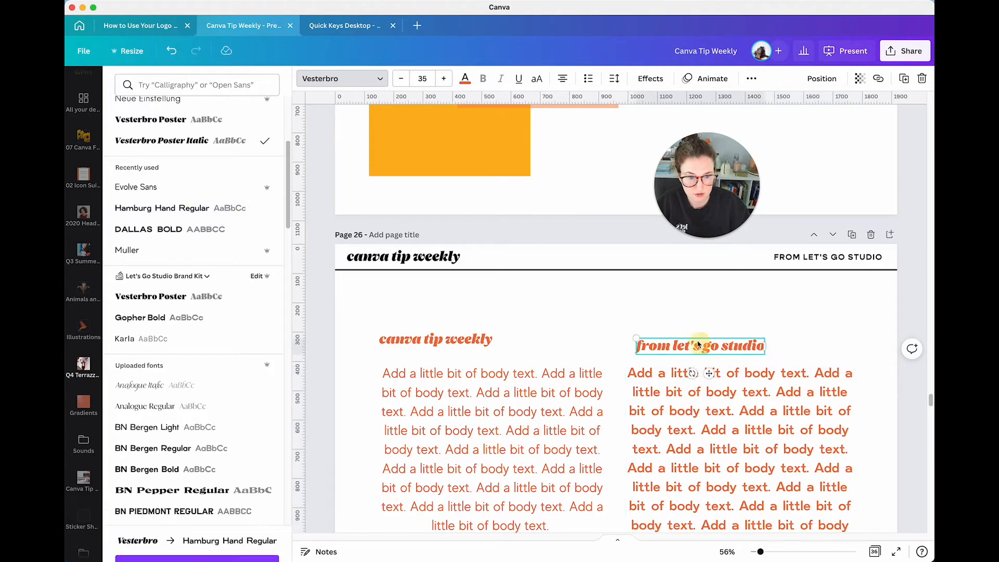
Paste the copied orange italic serif style onto page 26's body text boxes.
left_click(140, 317)
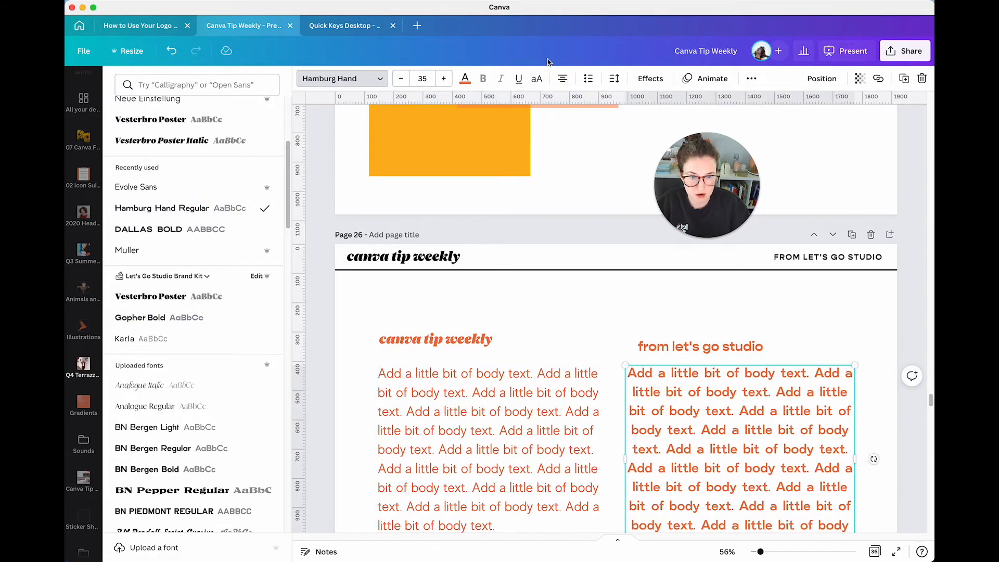
left_click(139, 317)
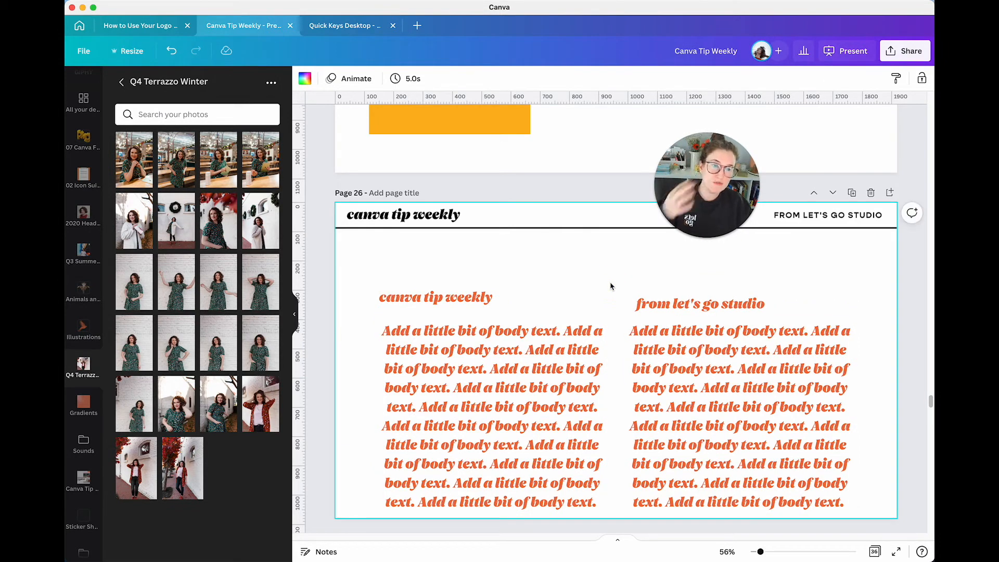
Scroll past pages 27 and 28 down to page 29's two squares.
scroll("down", 3)
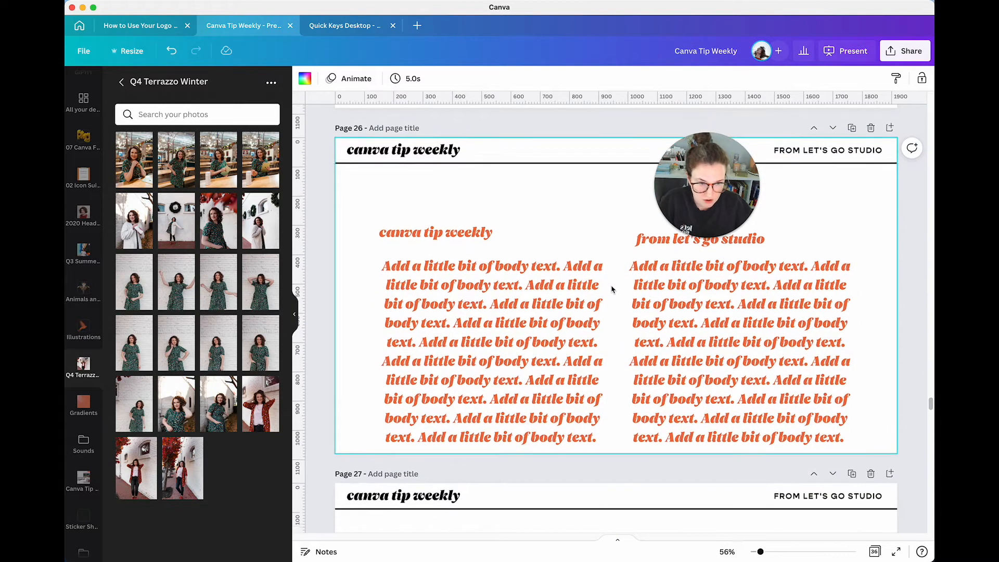
scroll("down", 3)
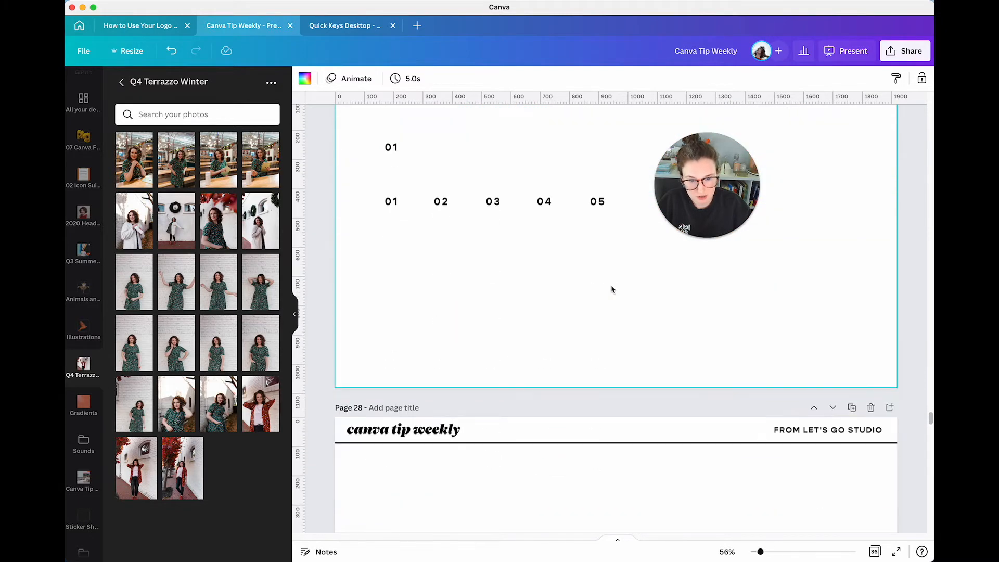
scroll("down", 3)
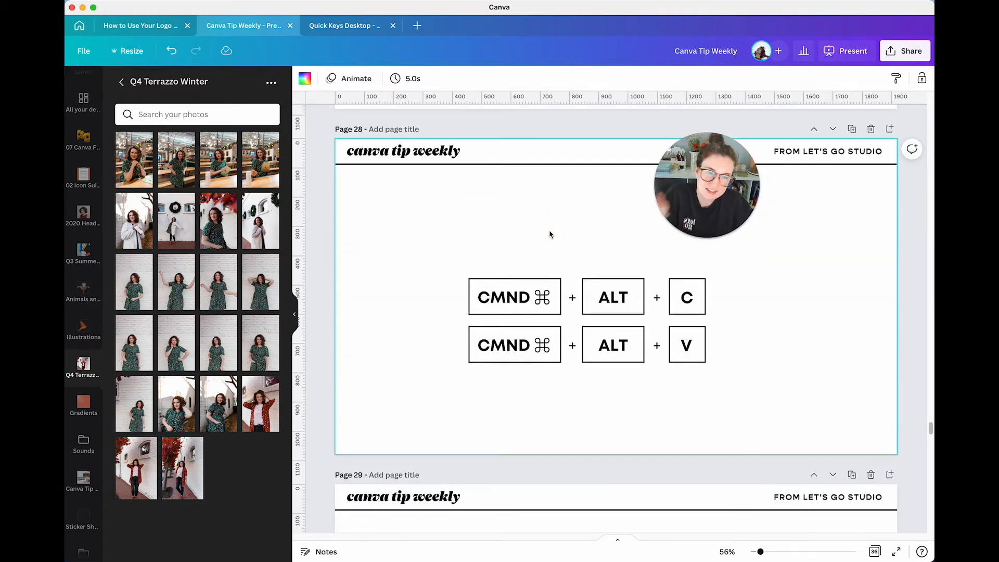
scroll("down", 3)
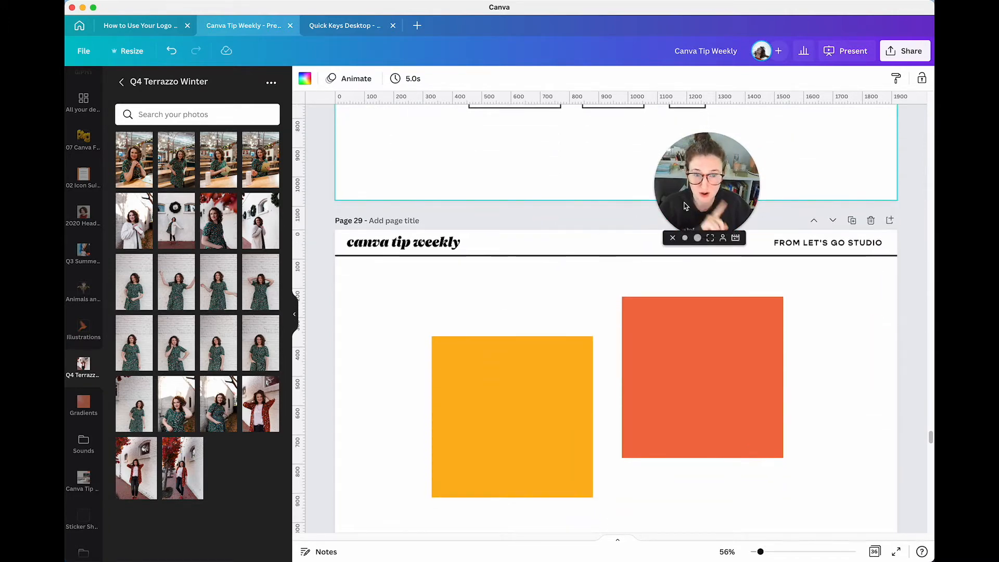
Use Copy Style so page 29's yellow and orange squares share one pink fill.
left_click_drag(707, 185, 567, 121)
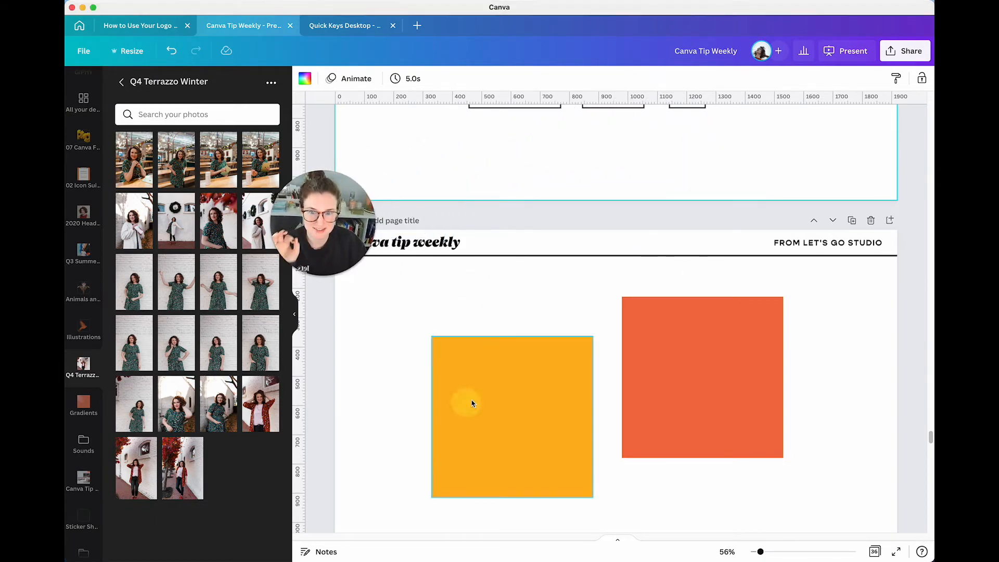
left_click(471, 403)
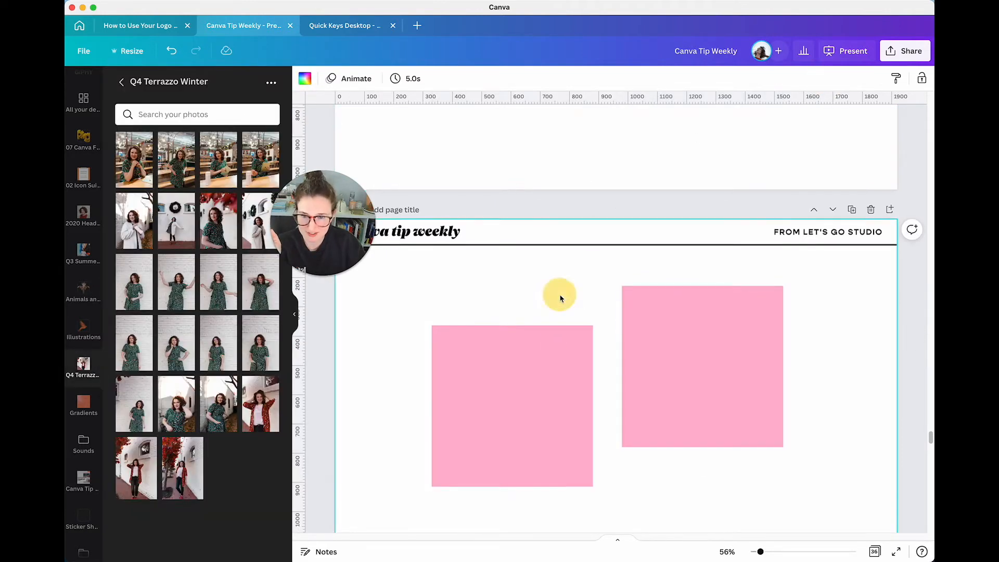
scroll("down", 3)
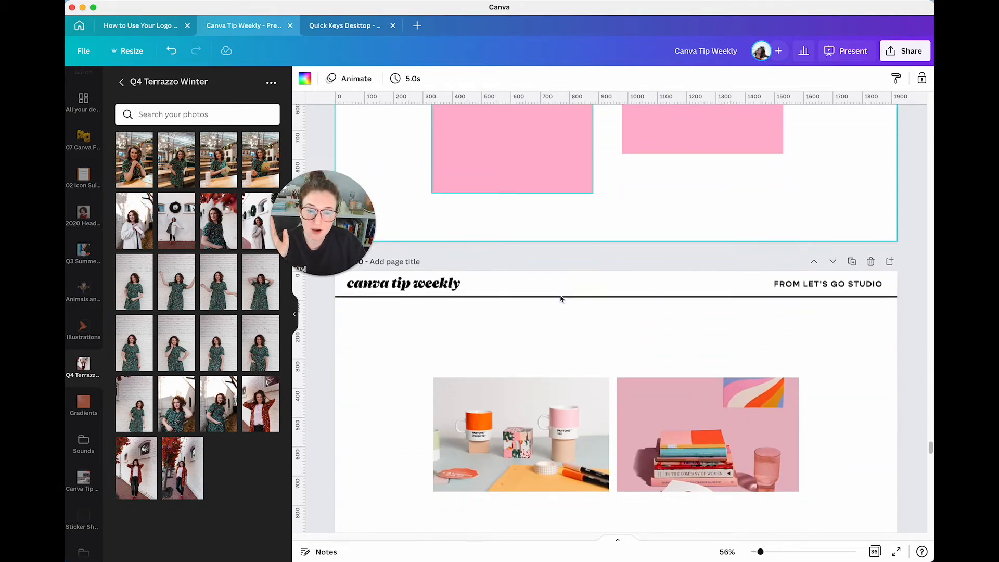
Set the mugs photo to saturation -100, highlights 23, and copy those adjustments to the books photo.
scroll("down", 3)
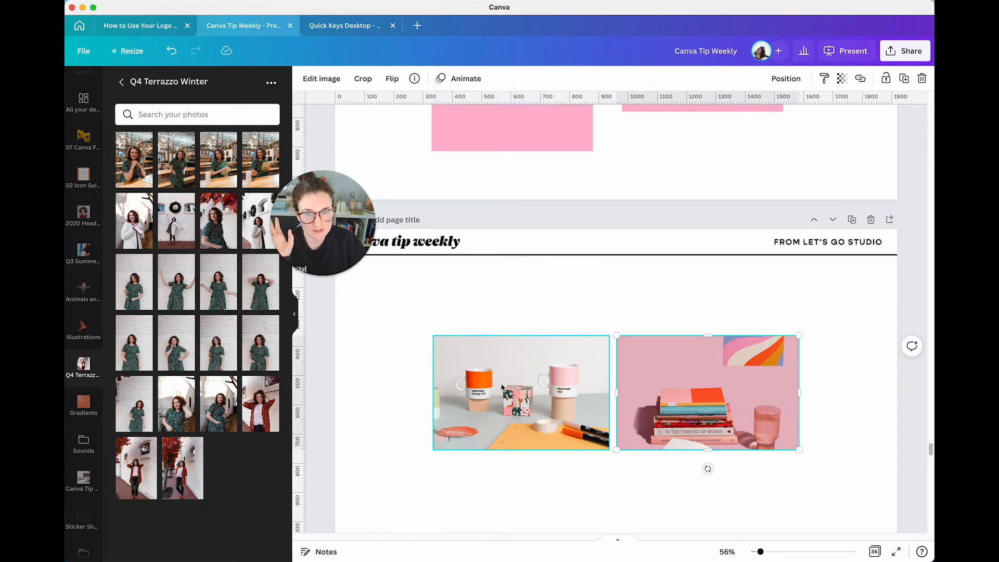
left_click(500, 385)
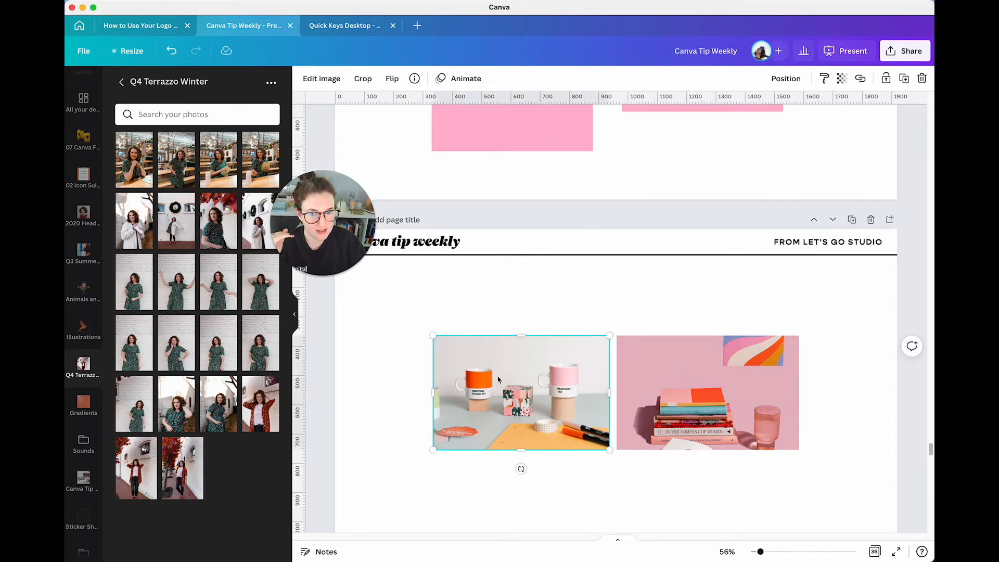
left_click(322, 78)
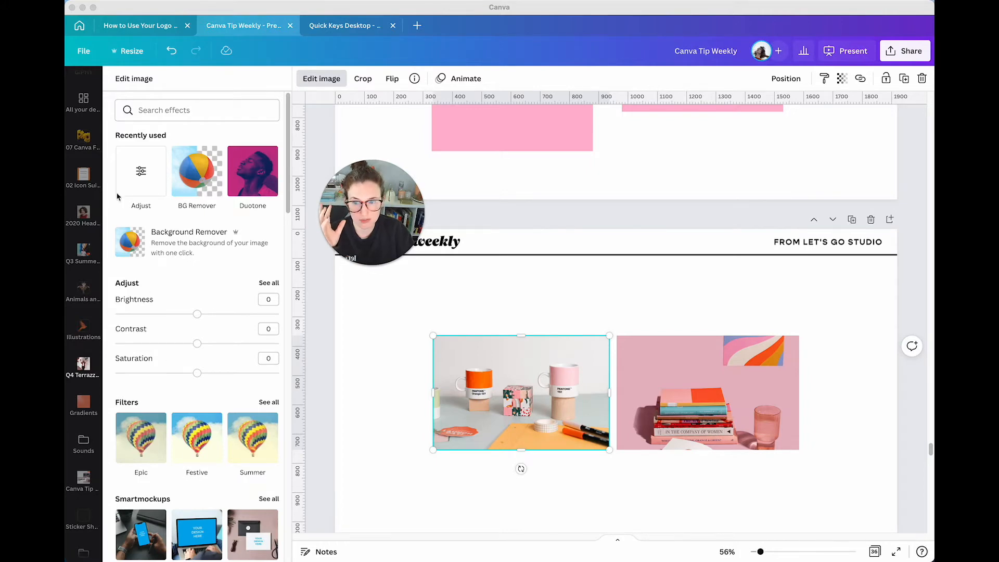
scroll("down", 3)
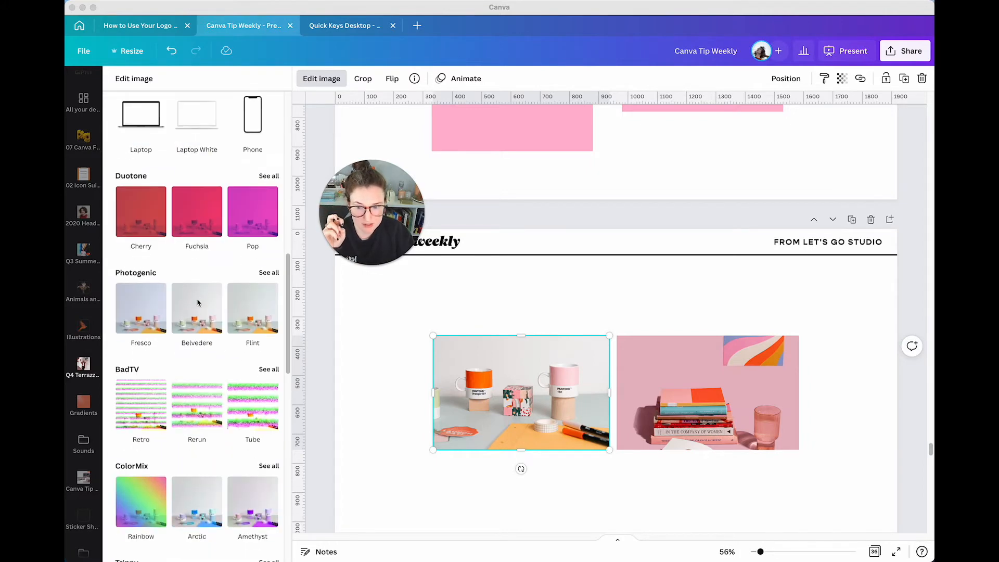
scroll("down", 3)
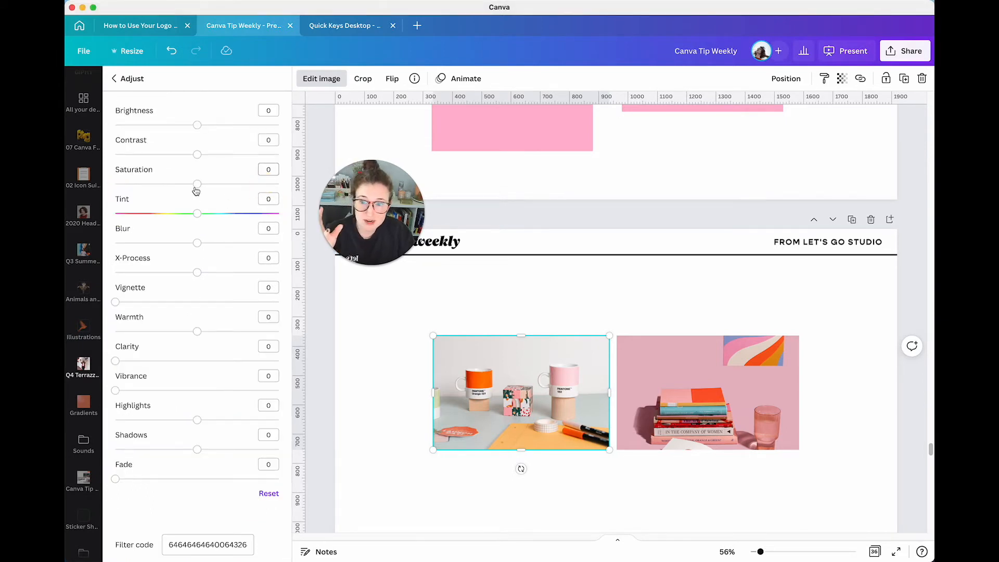
left_click_drag(196, 184, 115, 184)
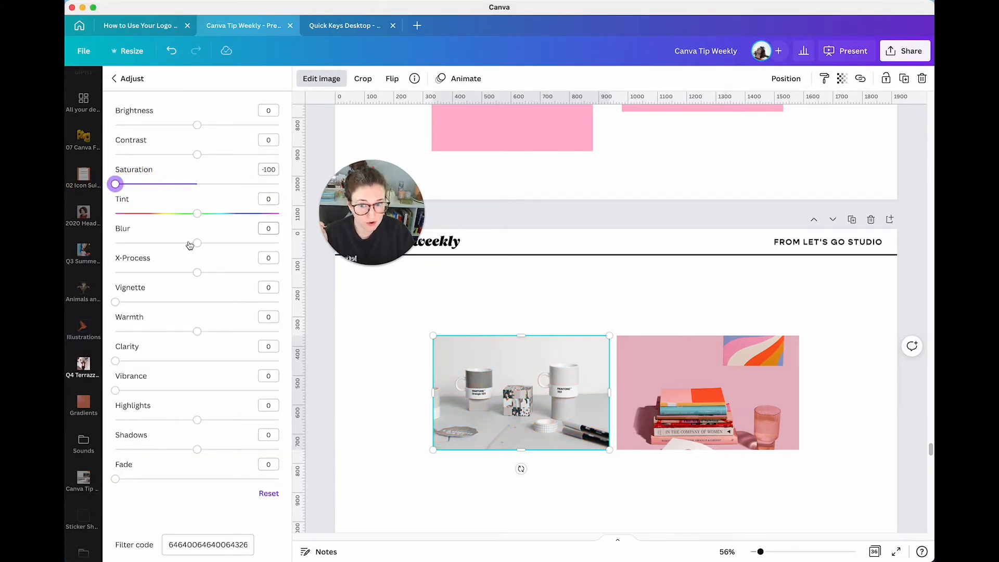
left_click_drag(113, 243, 205, 243)
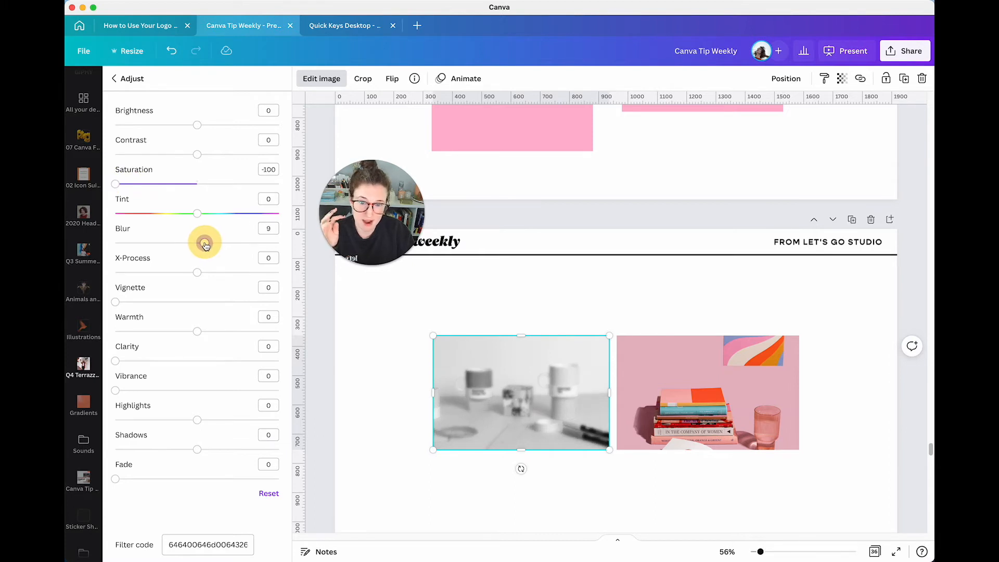
left_click_drag(205, 243, 201, 213)
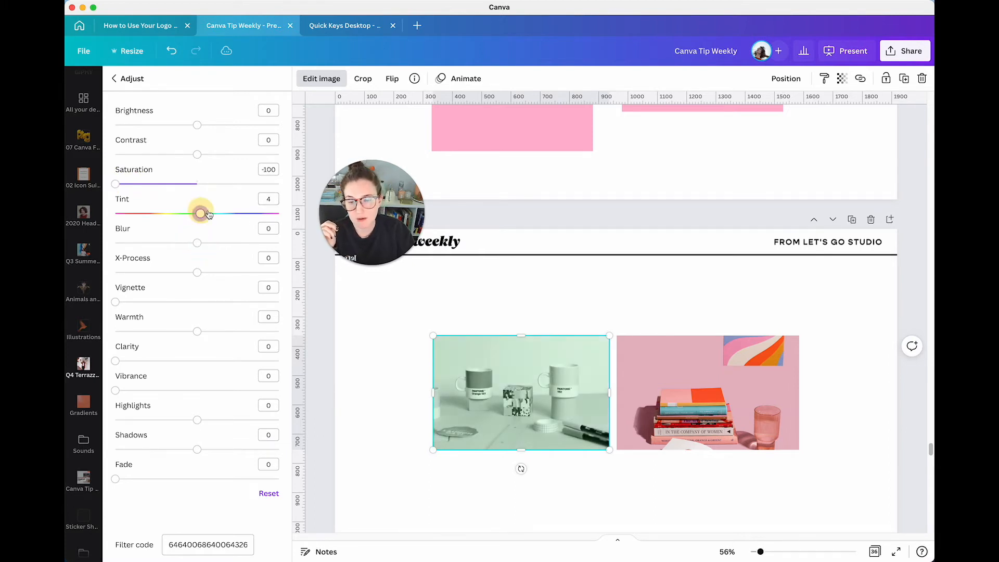
left_click_drag(204, 214, 196, 214)
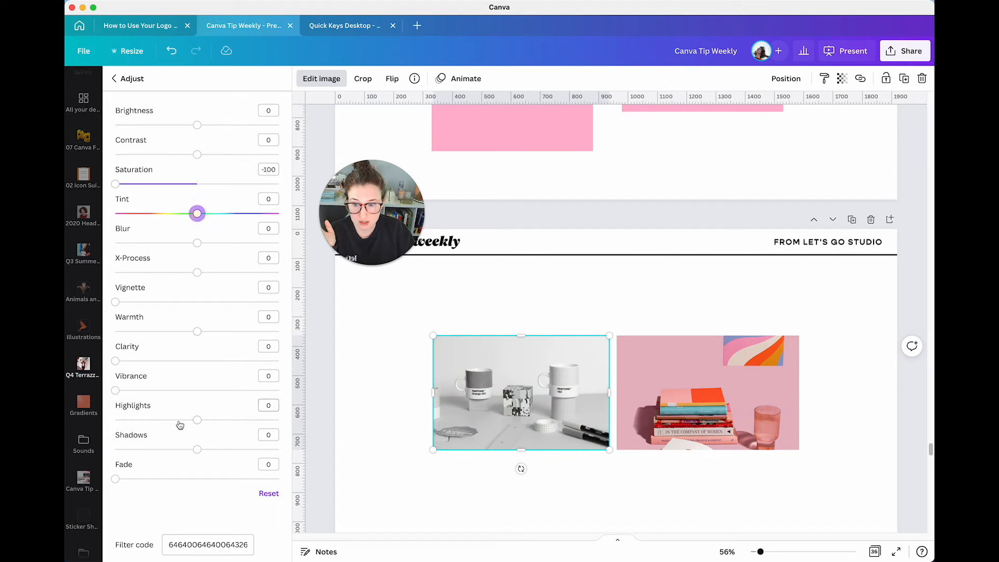
left_click_drag(197, 420, 216, 419)
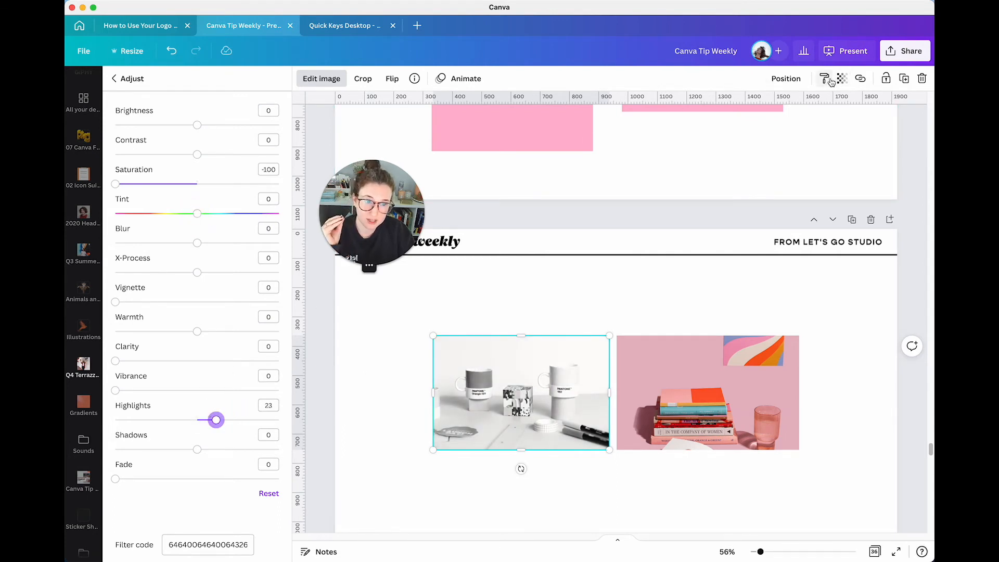
left_click(708, 393)
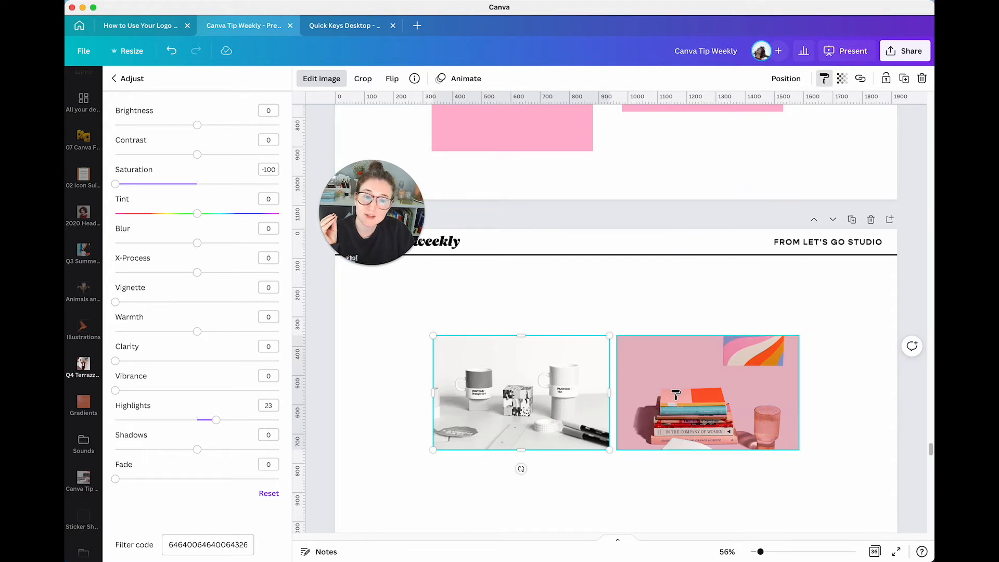
left_click(678, 401)
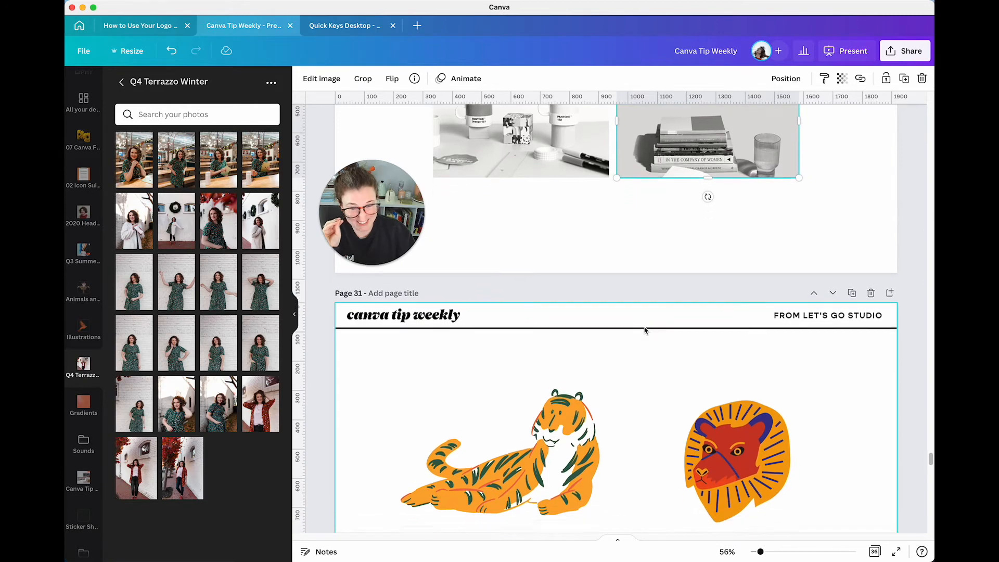
Recolor the reclining tiger with black stripes, a pink body and pale mint highlights.
scroll("down", 3)
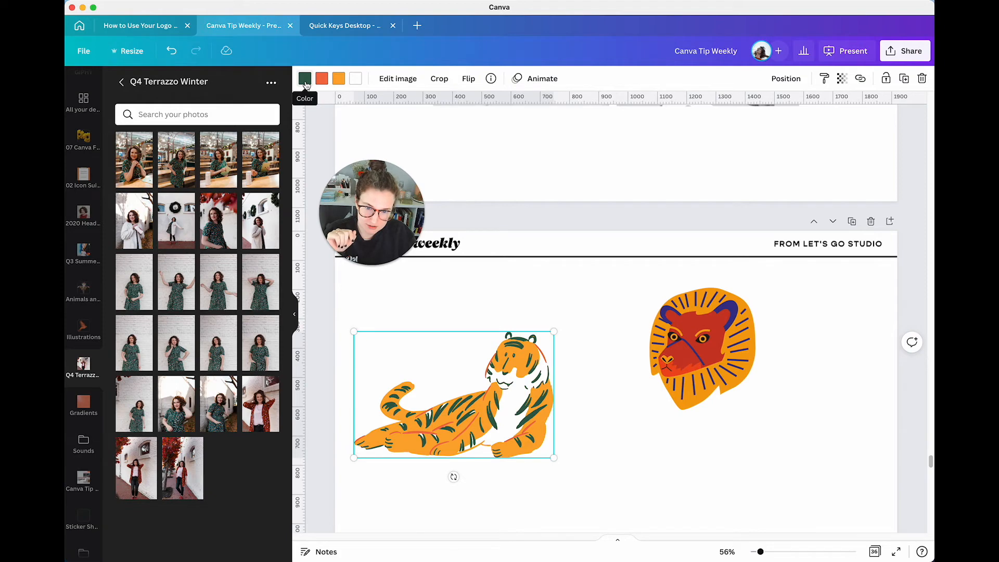
left_click(305, 79)
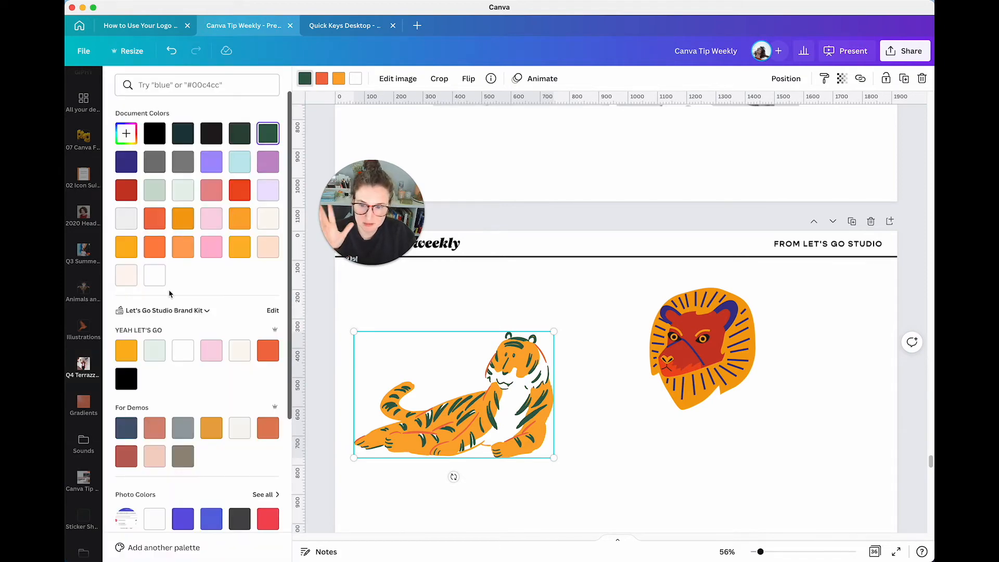
left_click(126, 378)
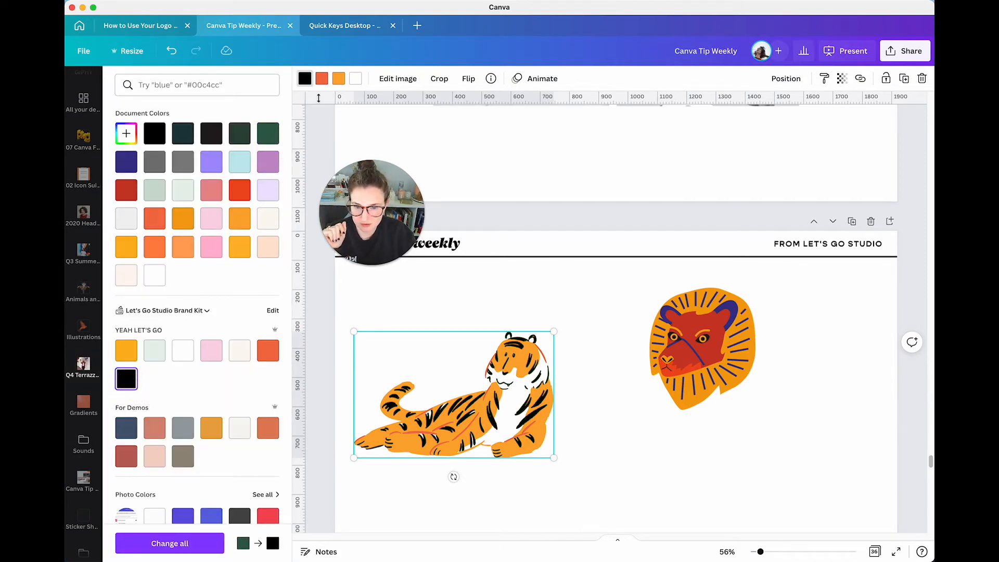
left_click(268, 351)
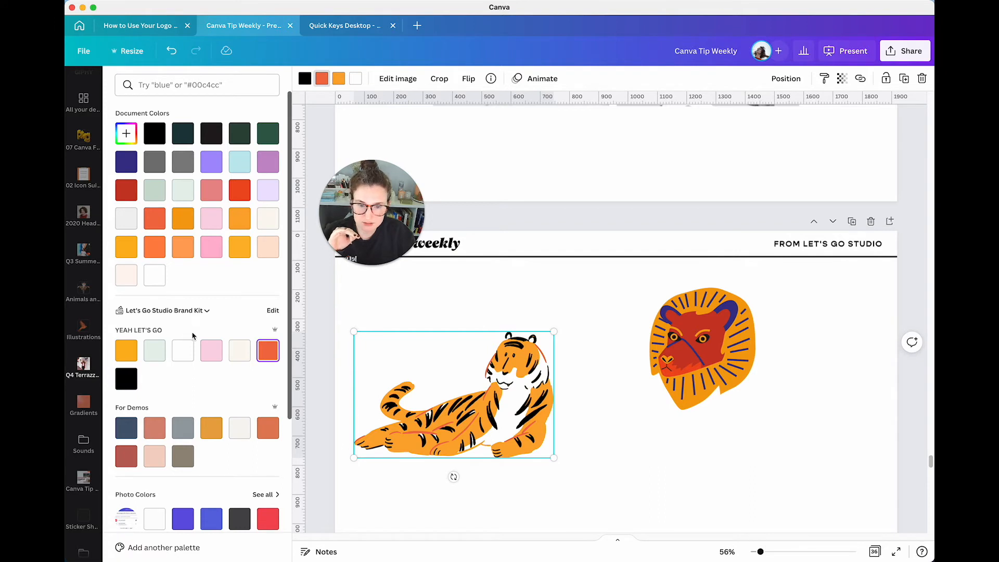
left_click(126, 378)
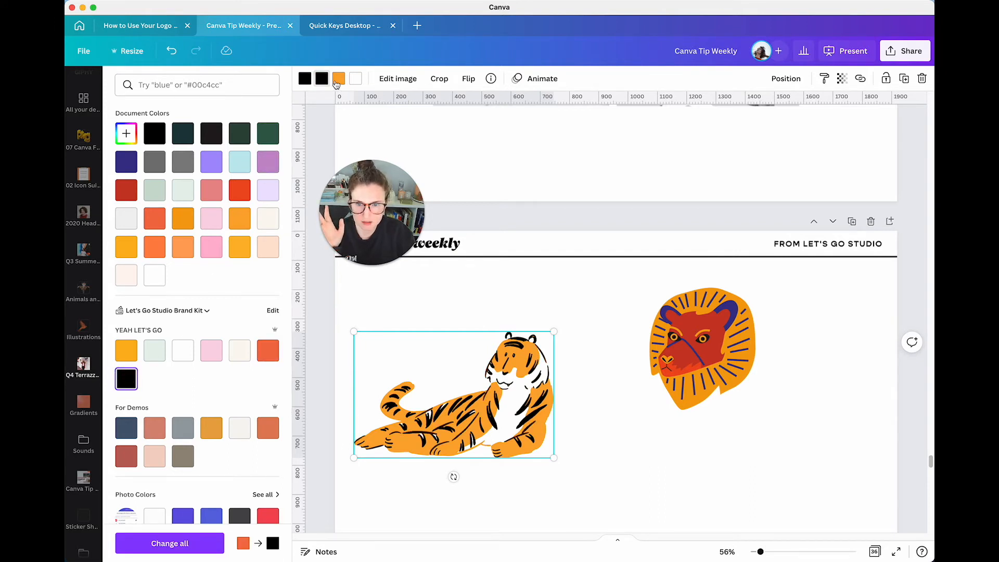
left_click(212, 350)
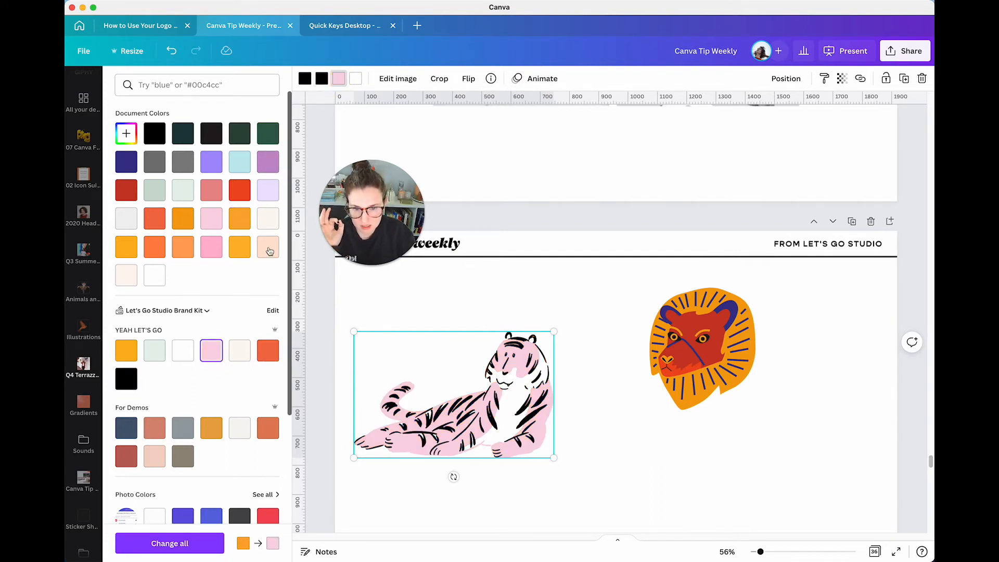
left_click(154, 351)
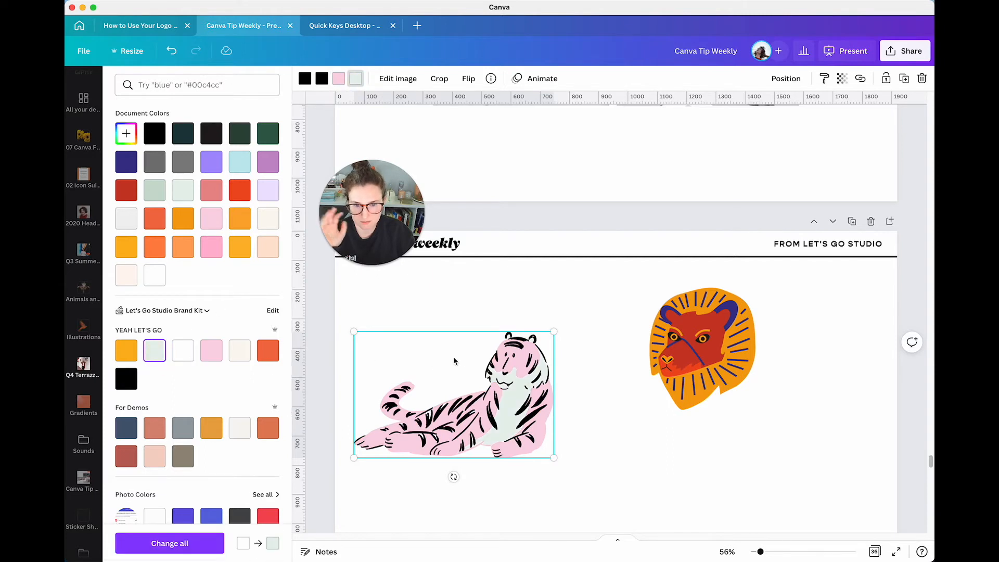
left_click(83, 366)
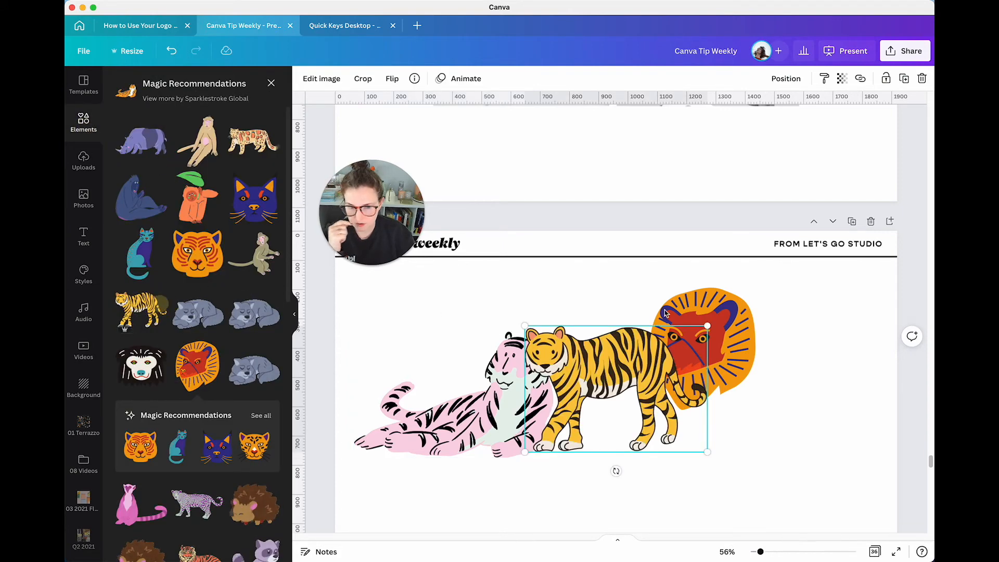
Place a standing tiger bottom right, a frog top right, and a small leaf below the lion.
left_click_drag(615, 382, 793, 462)
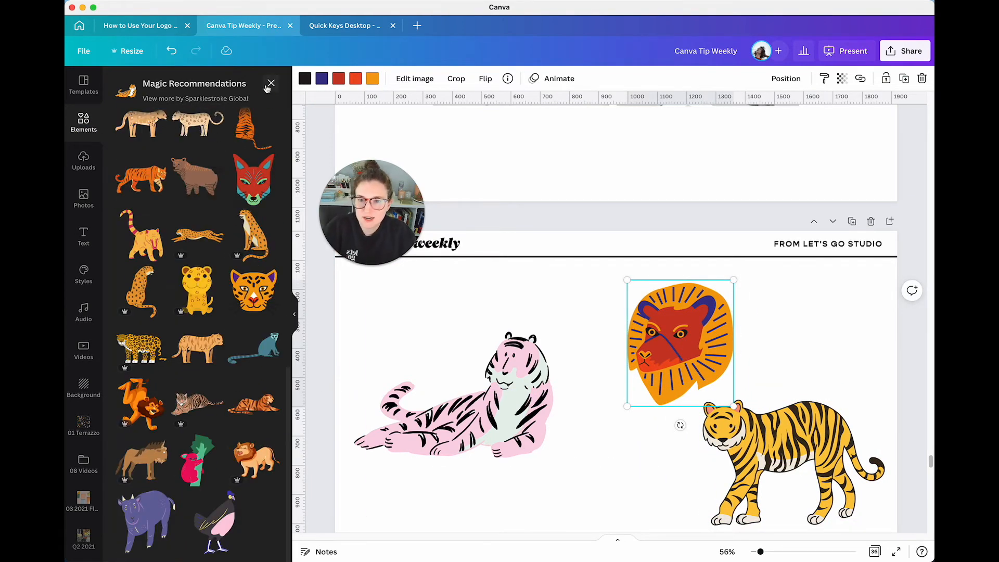
left_click(270, 84)
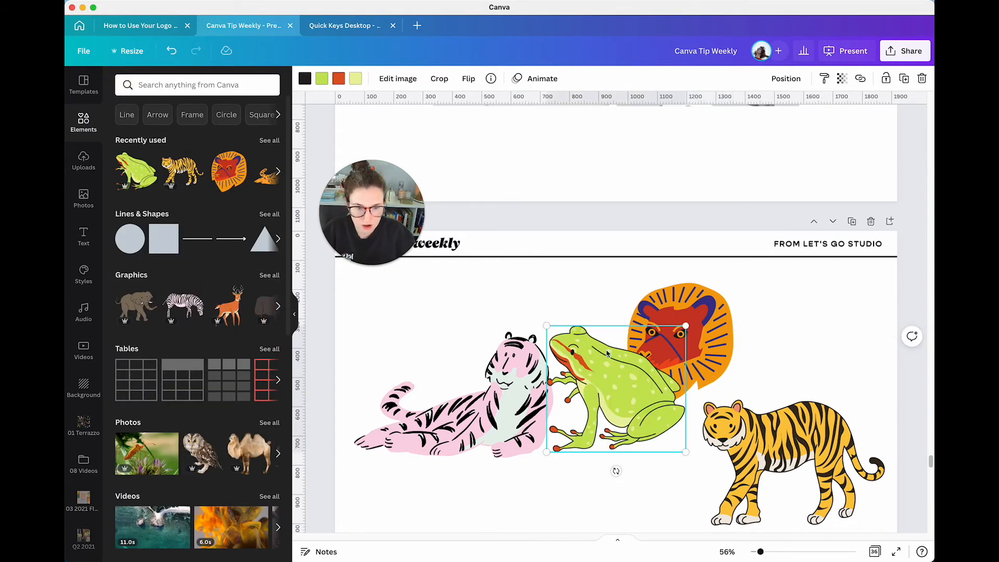
left_click_drag(612, 389, 823, 331)
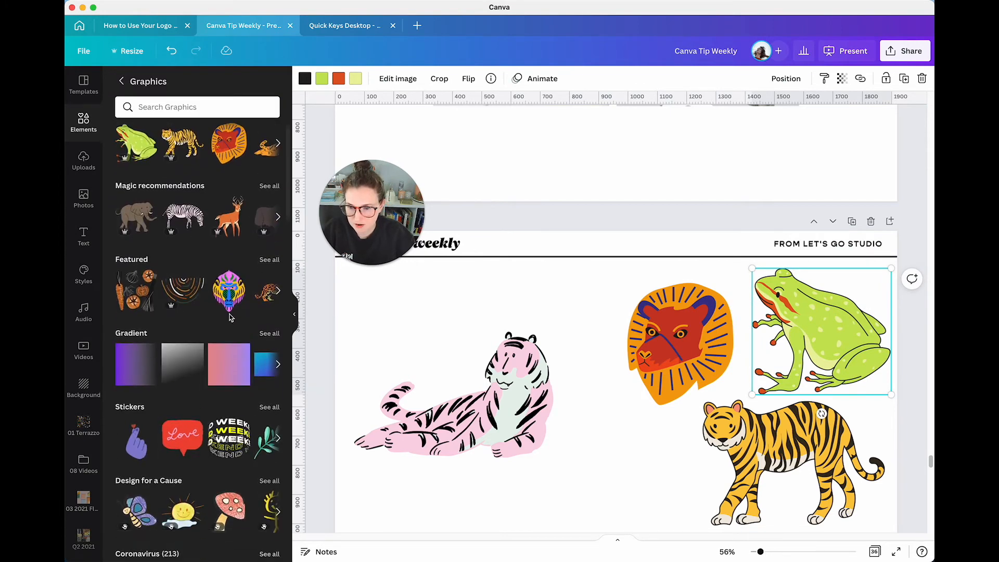
scroll("down", 3)
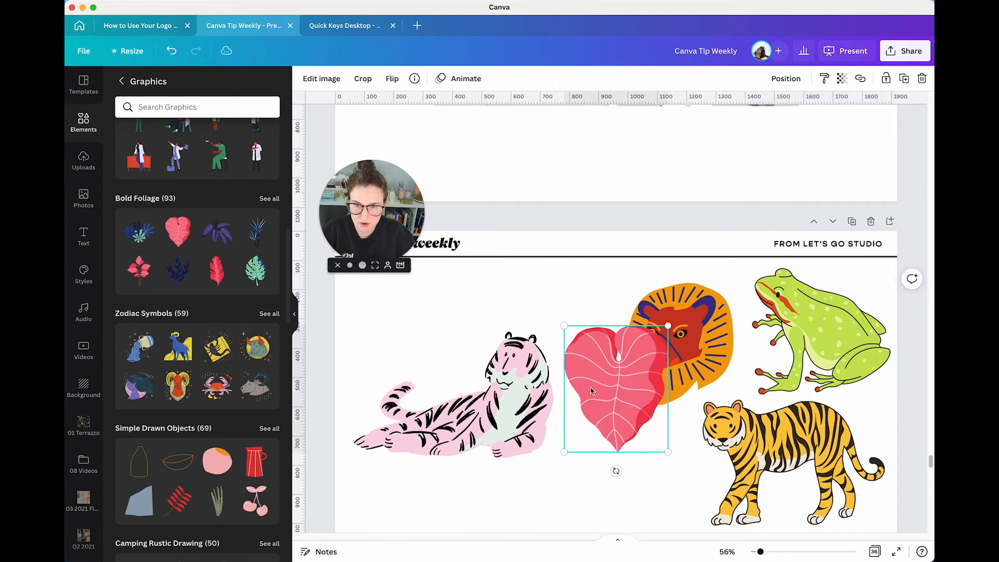
left_click_drag(615, 389, 658, 452)
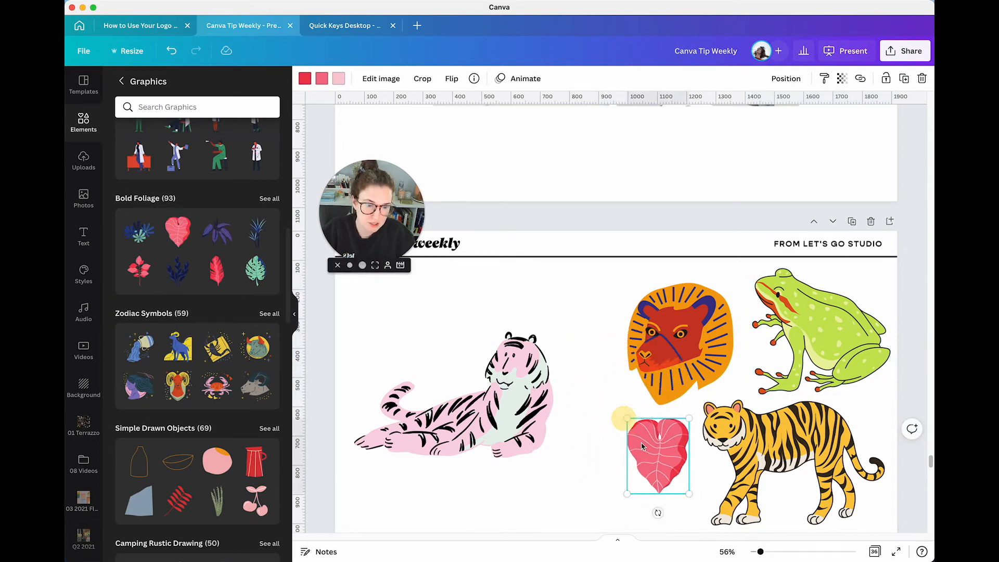
Change the reclining tiger's mint areas to pink.
left_click(473, 395)
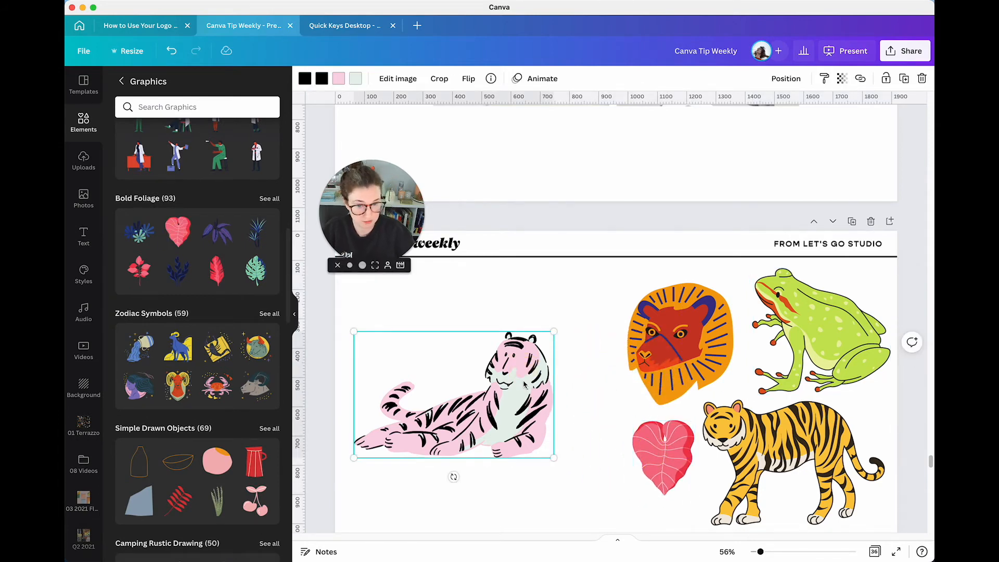
left_click(354, 78)
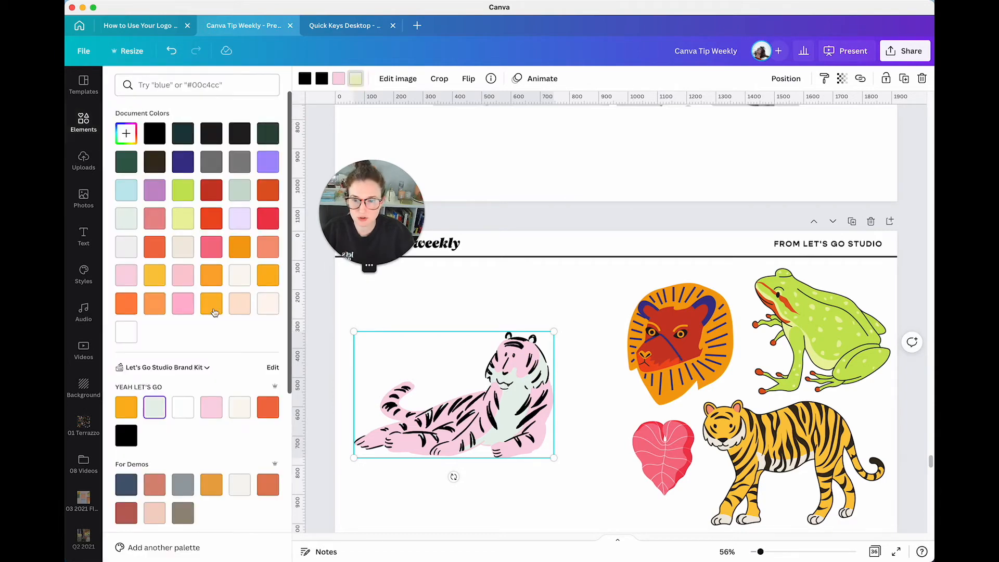
left_click(268, 407)
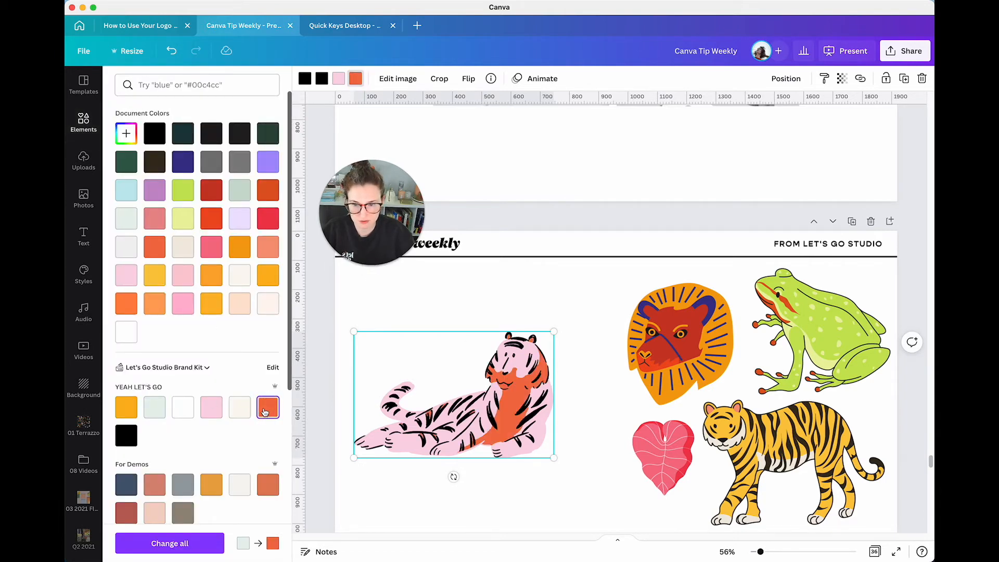
left_click(211, 407)
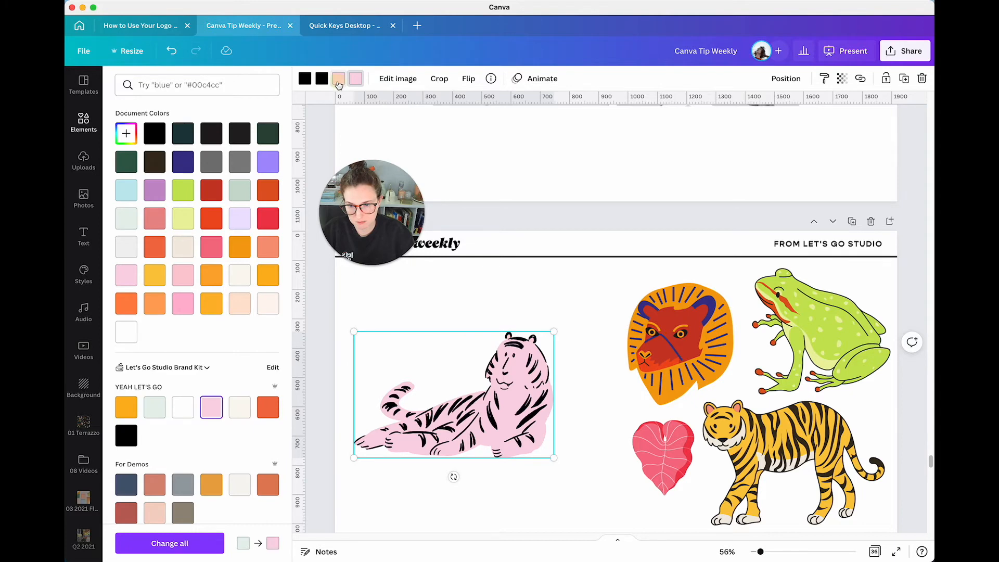
left_click(268, 407)
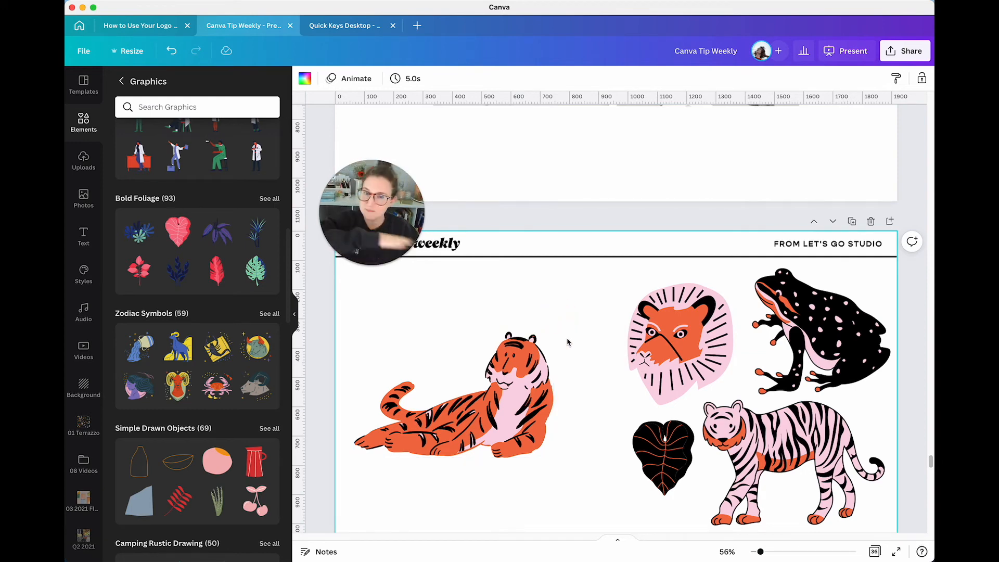
Scroll down toward page 32.
scroll("down", 3)
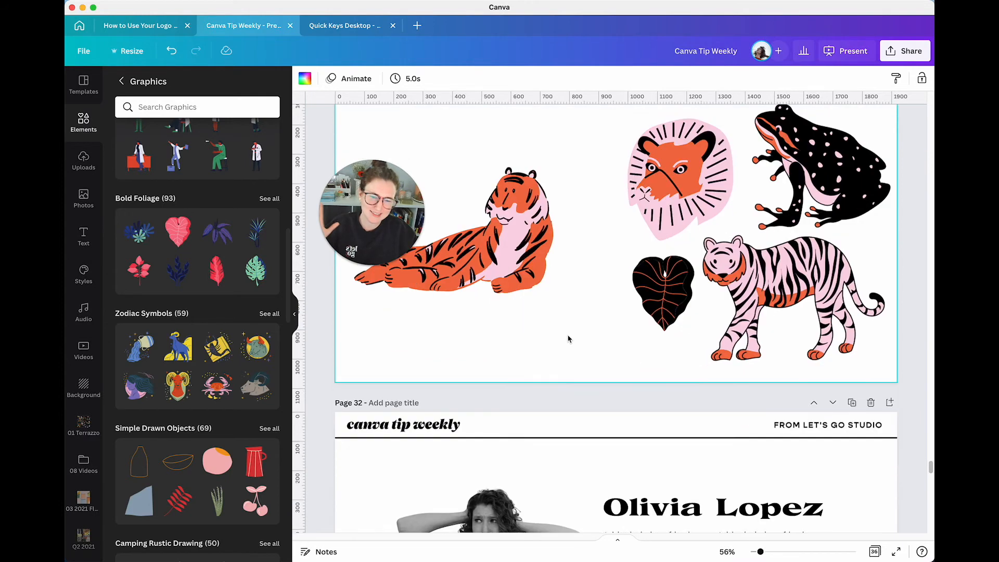
Bring page 32 into view and open the options menu for its selected elements.
scroll("down", 3)
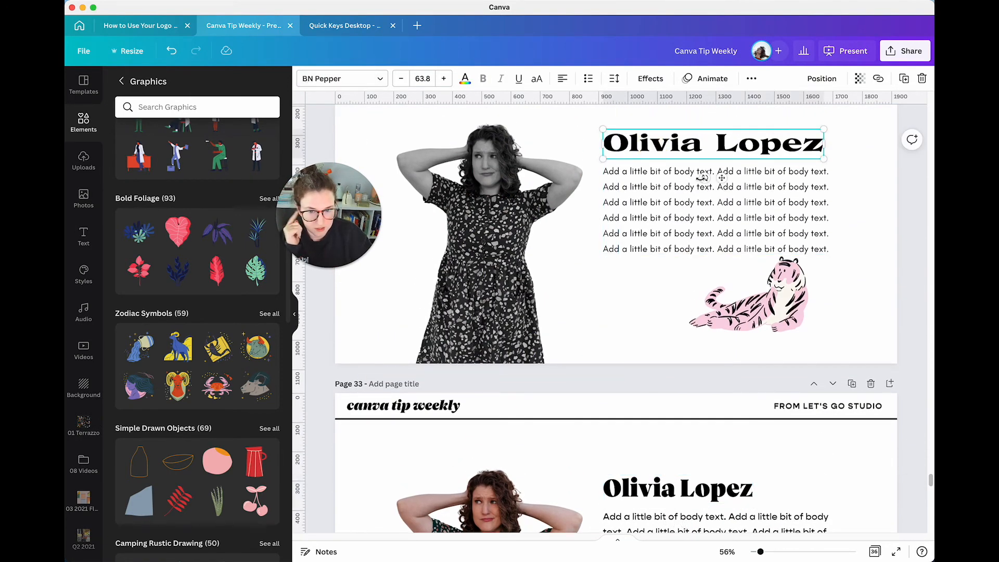
scroll("down", 3)
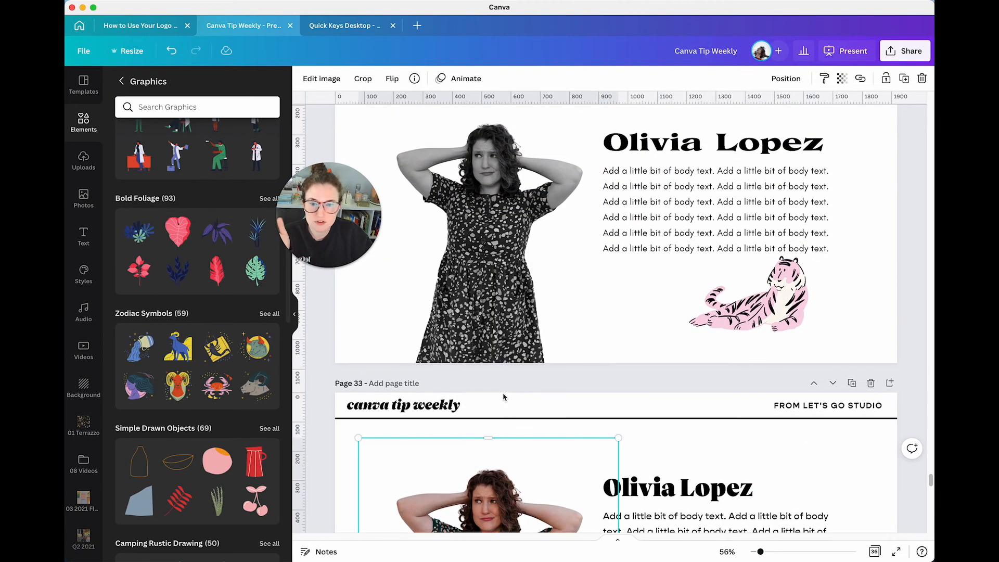
scroll("down", 3)
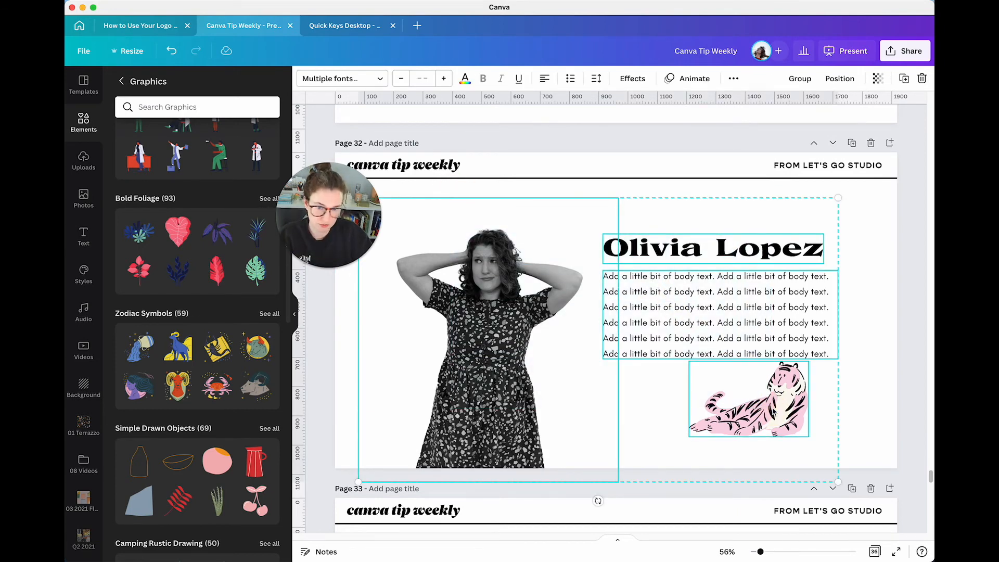
left_click(733, 79)
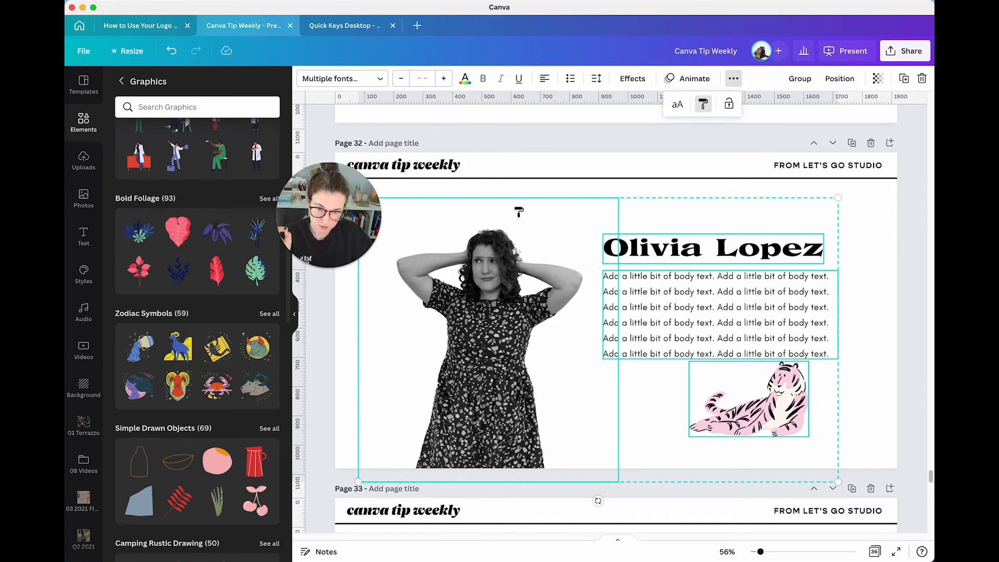
Paste page 32's copied style onto page 33's elements, then select its orange tiger.
scroll("down", 3)
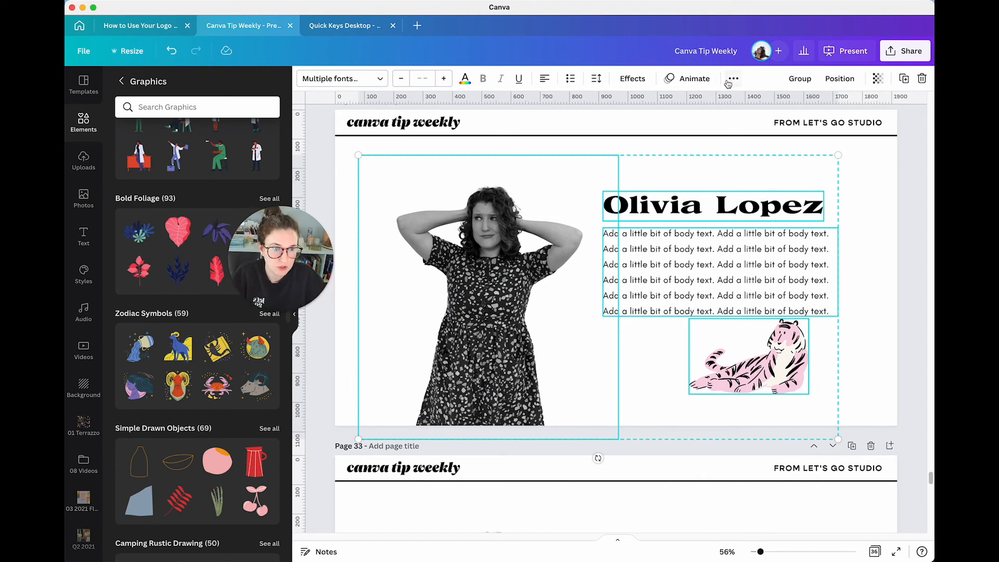
left_click(733, 78)
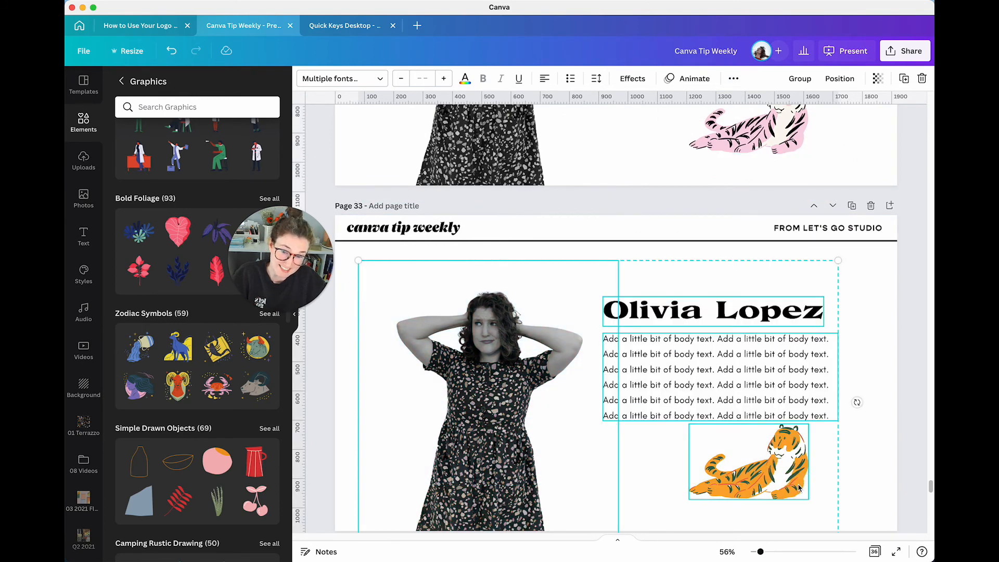
left_click(488, 342)
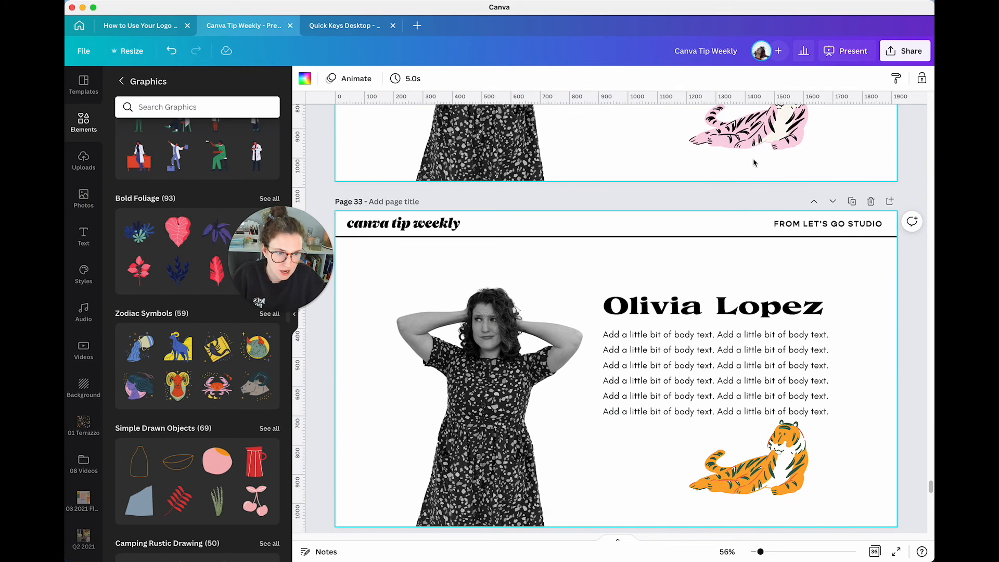
left_click(754, 458)
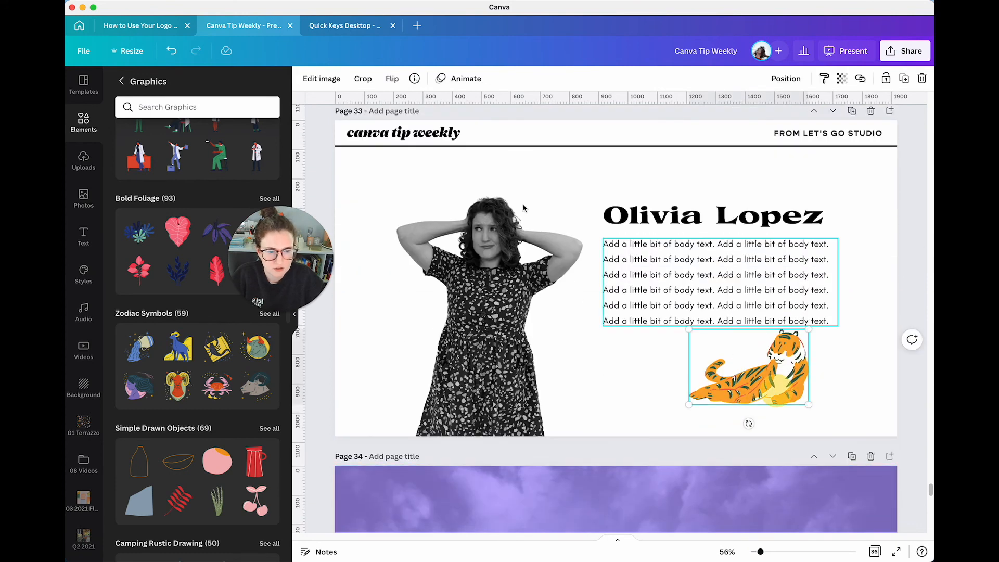
Clear the selection on page 33.
left_click(403, 132)
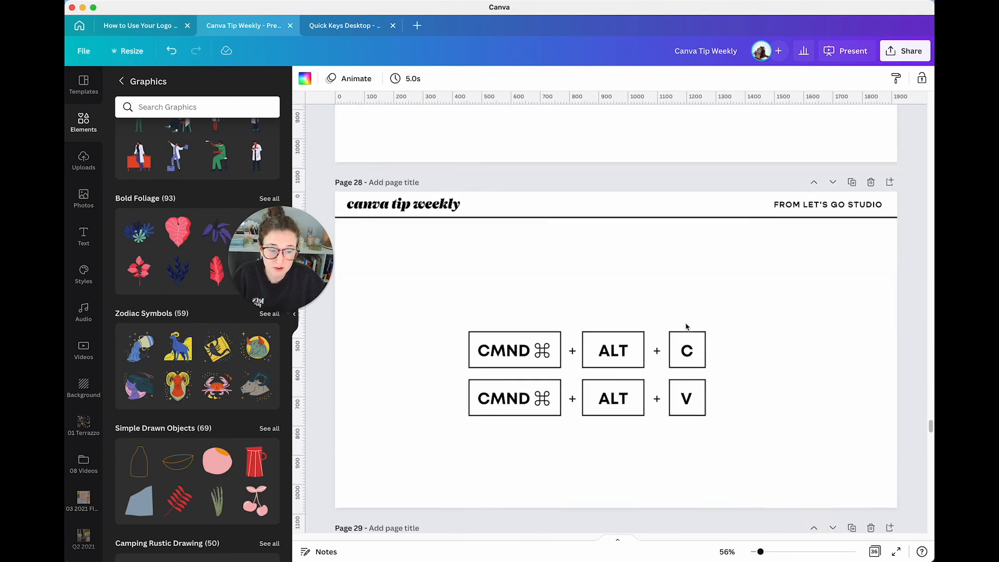
Jump to page 30 through Grid view and return to the normal editor.
left_click(875, 552)
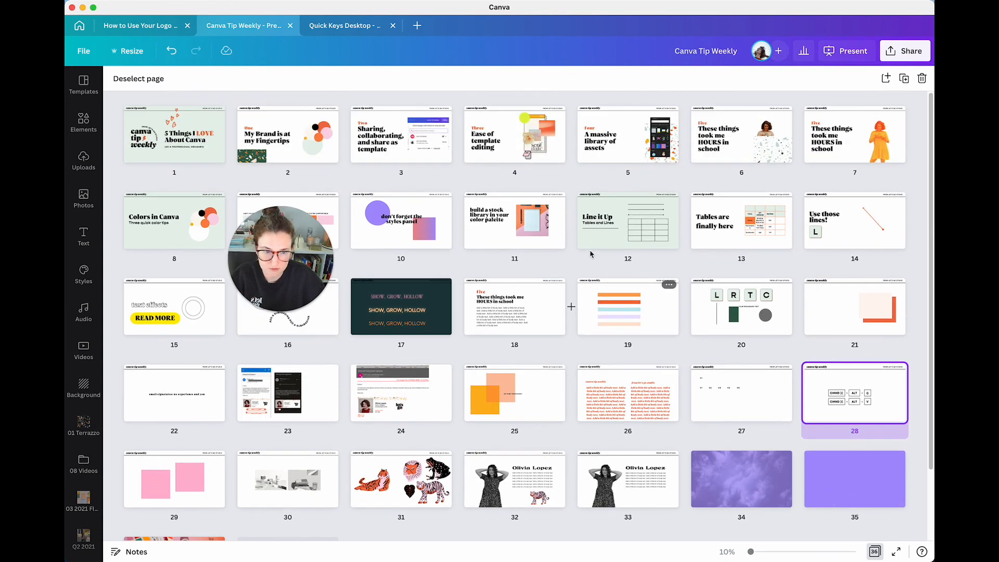
mouse_move(631, 140)
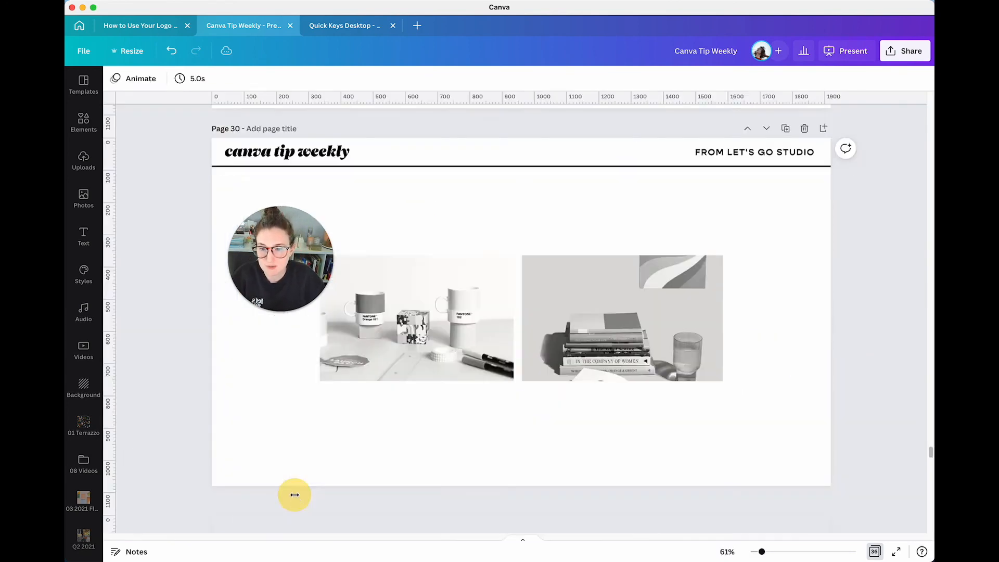
left_click(83, 123)
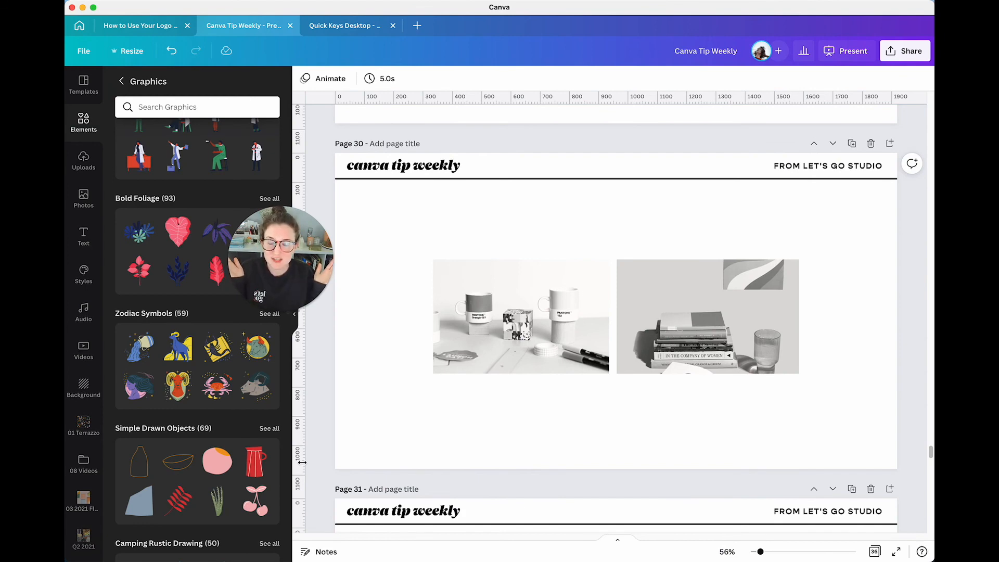